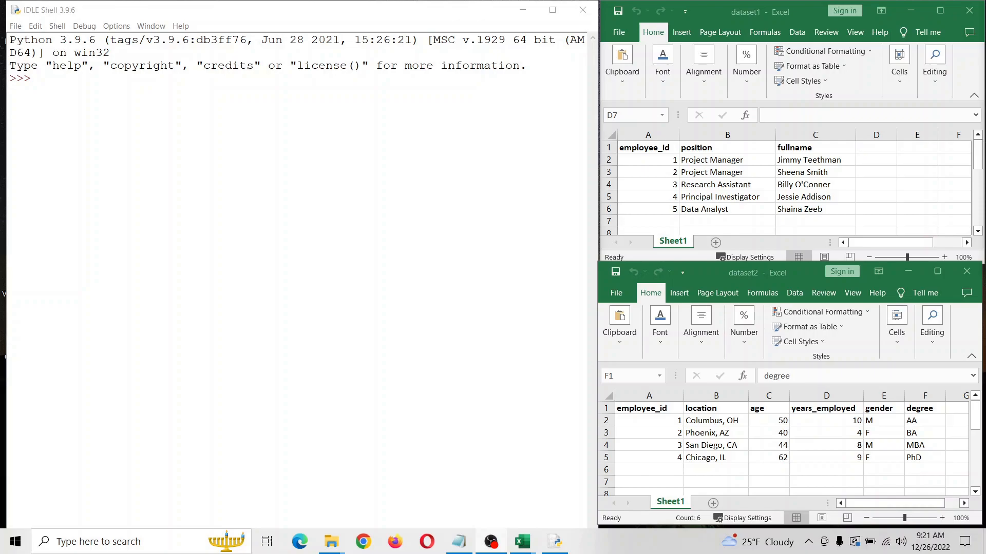
mouse_move(811, 28)
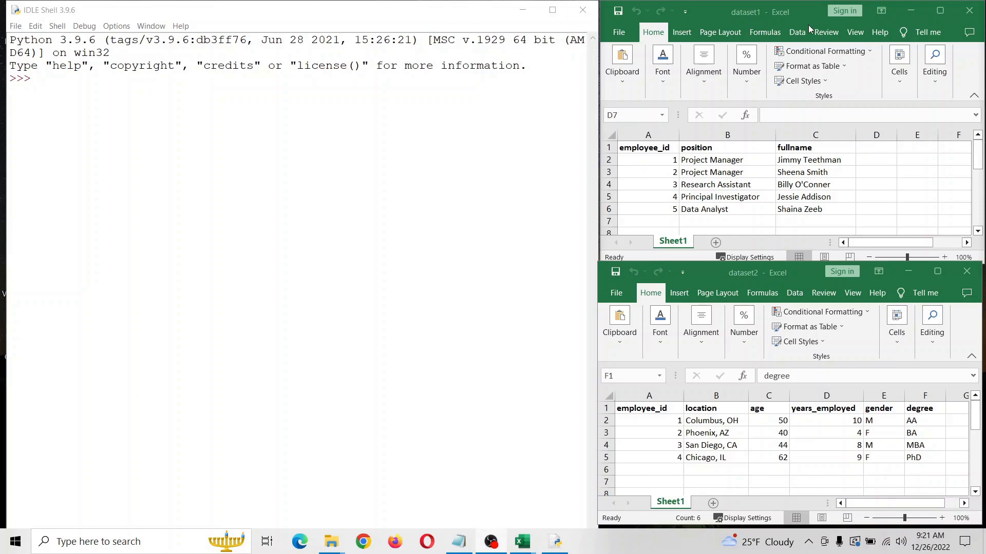
Point out the employee_id columns in dataset1 and dataset2, then create a new blank IDLE script
click(876, 221)
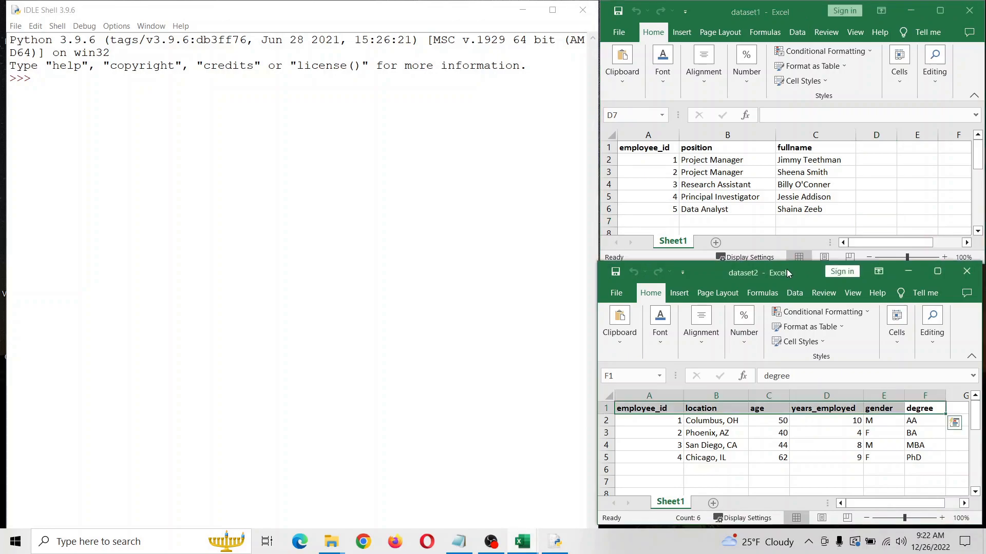
click(648, 148)
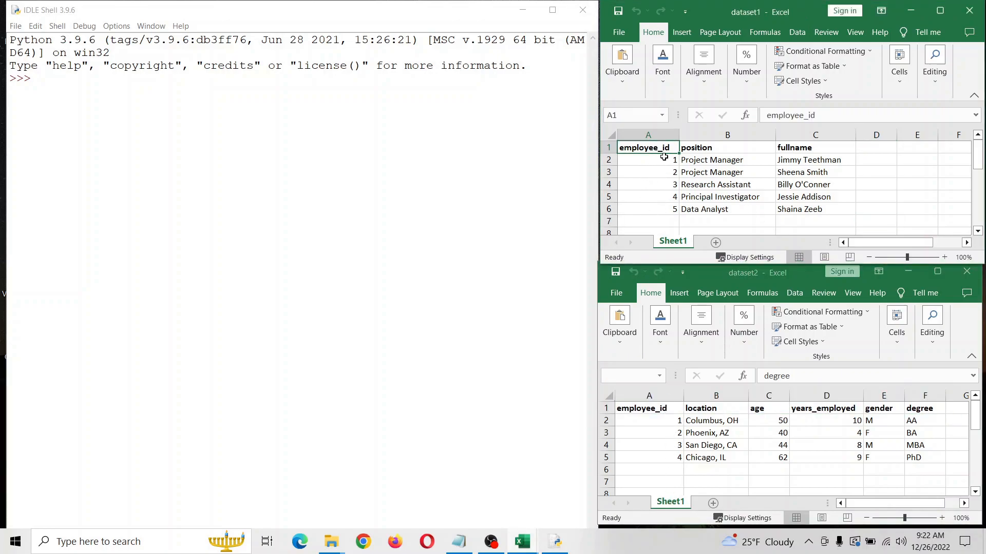
click(647, 160)
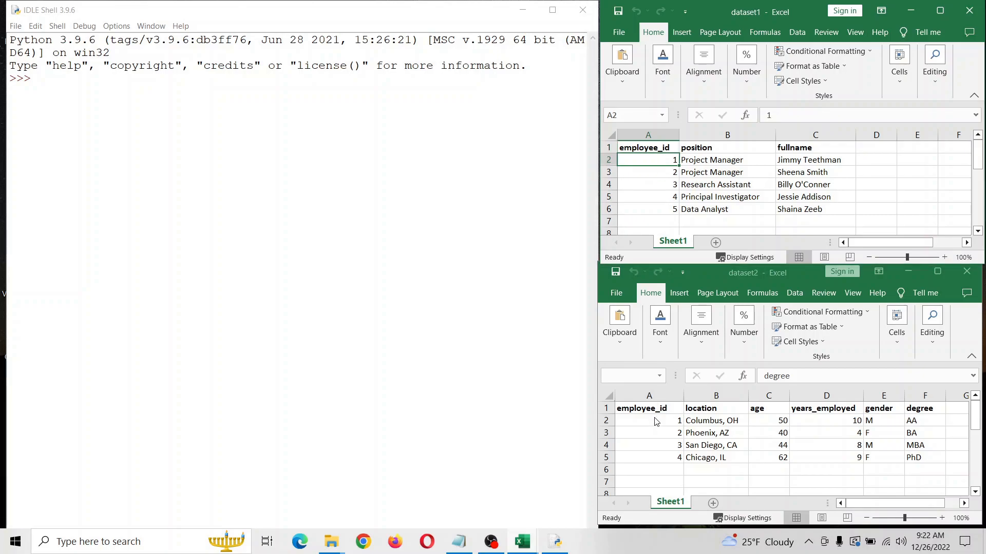
click(649, 420)
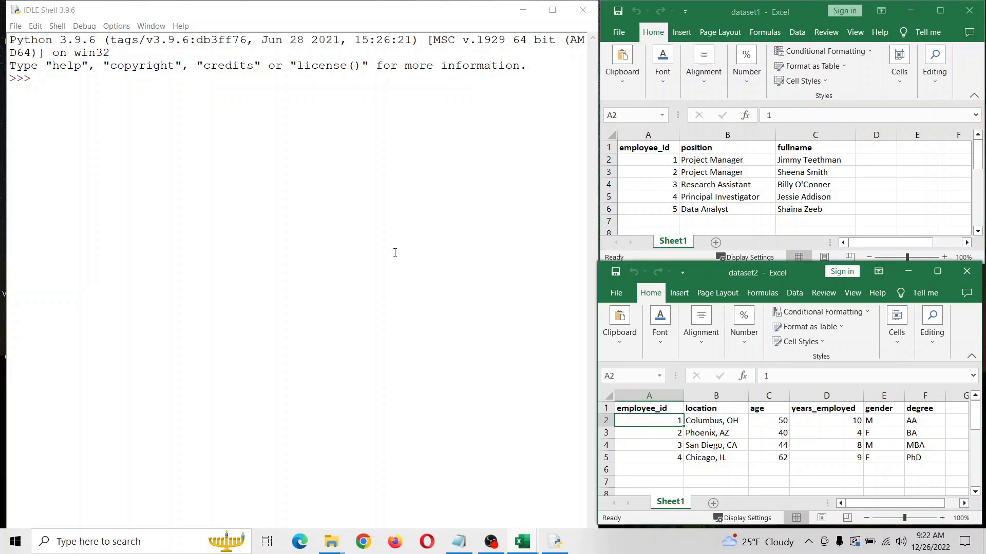
click(15, 26)
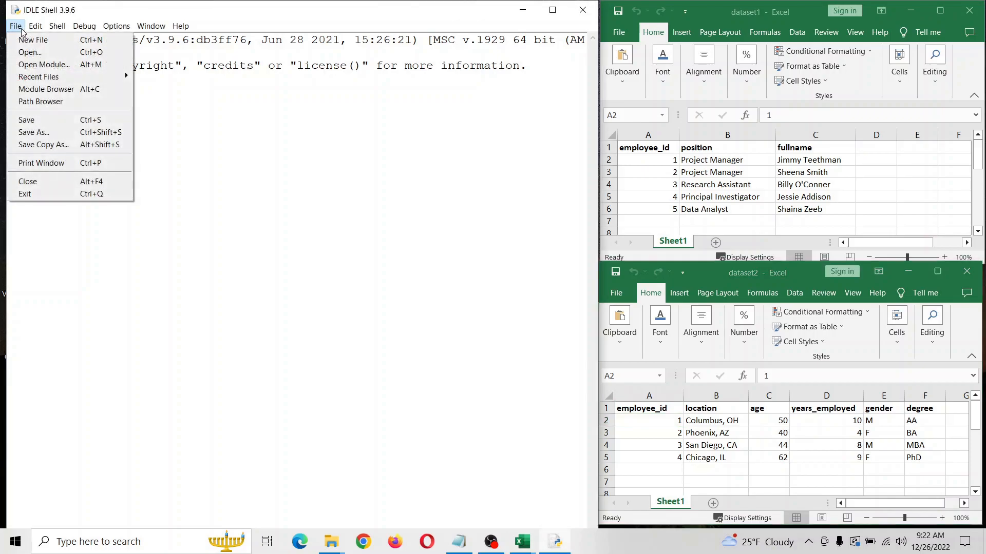
click(33, 40)
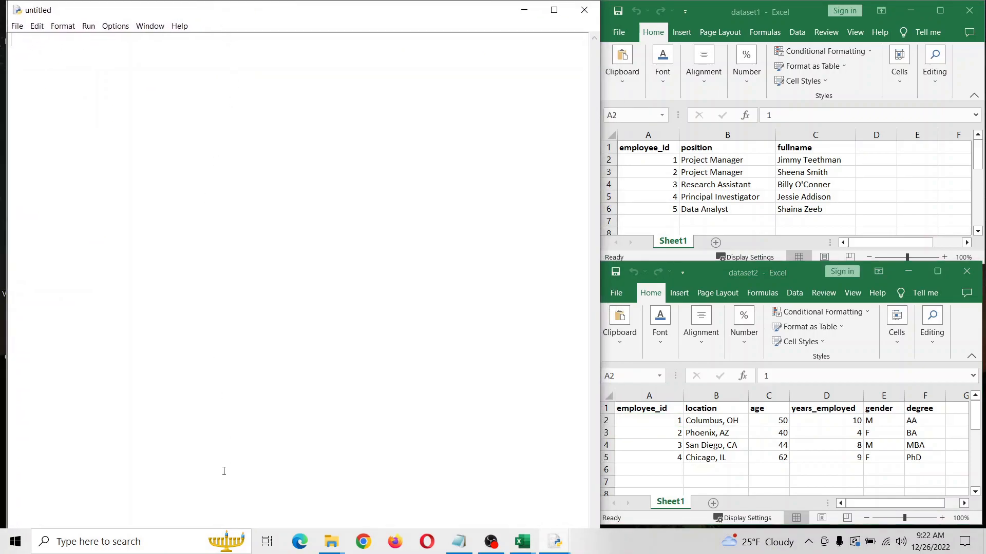
mouse_move(332, 541)
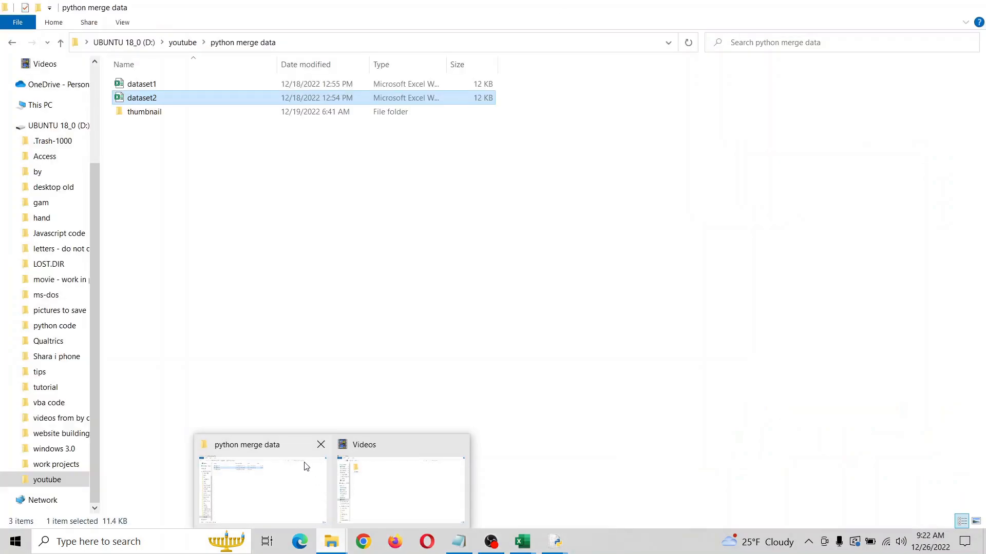
mouse_move(295, 481)
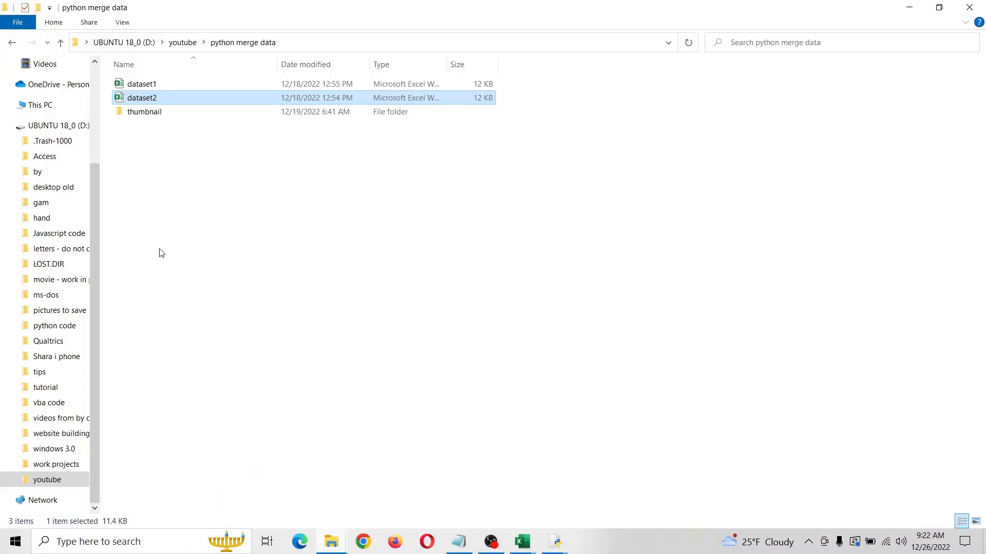
mouse_move(557, 524)
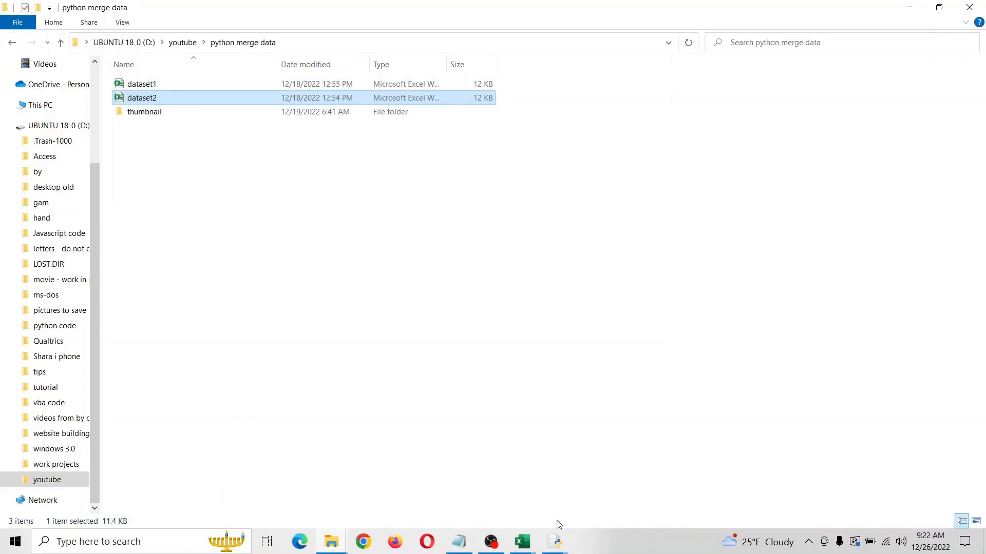
Save the script as mergedata.py in python merge data and write 'import pandas as pd'
click(554, 541)
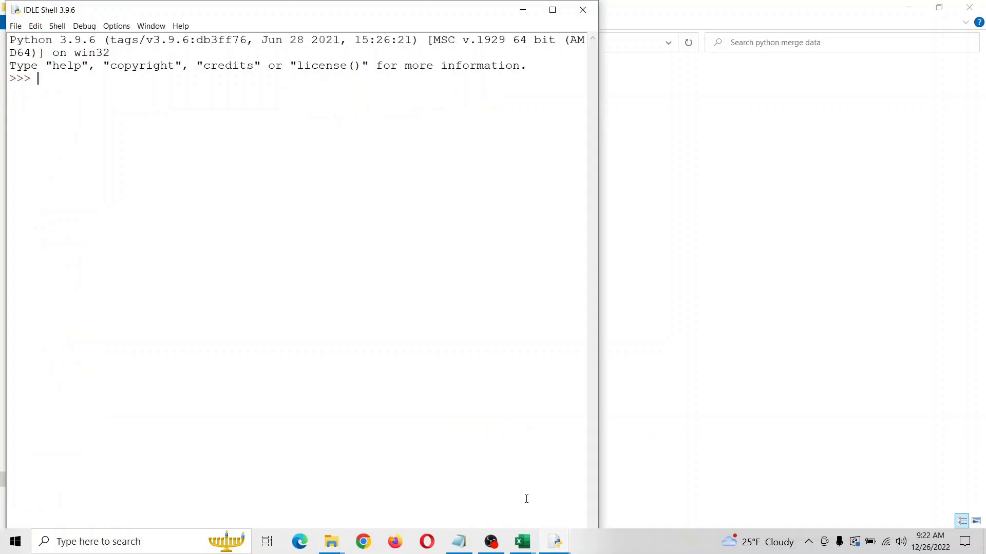
click(15, 25)
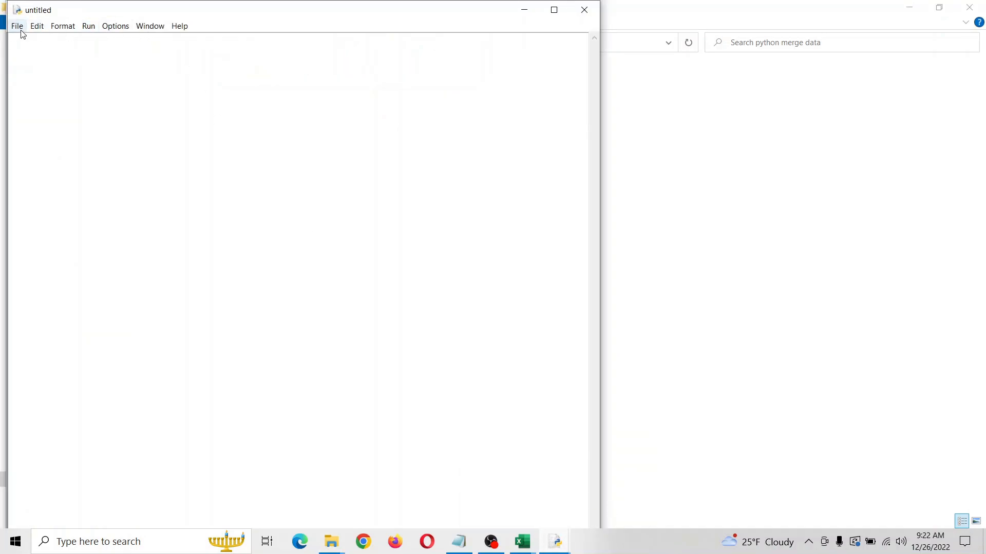
click(17, 26)
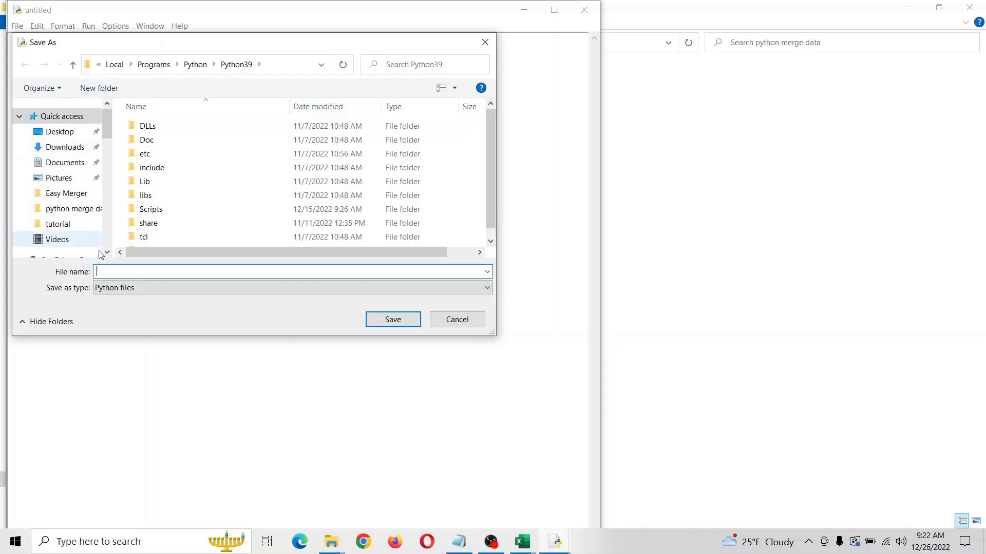
scroll(down, 3)
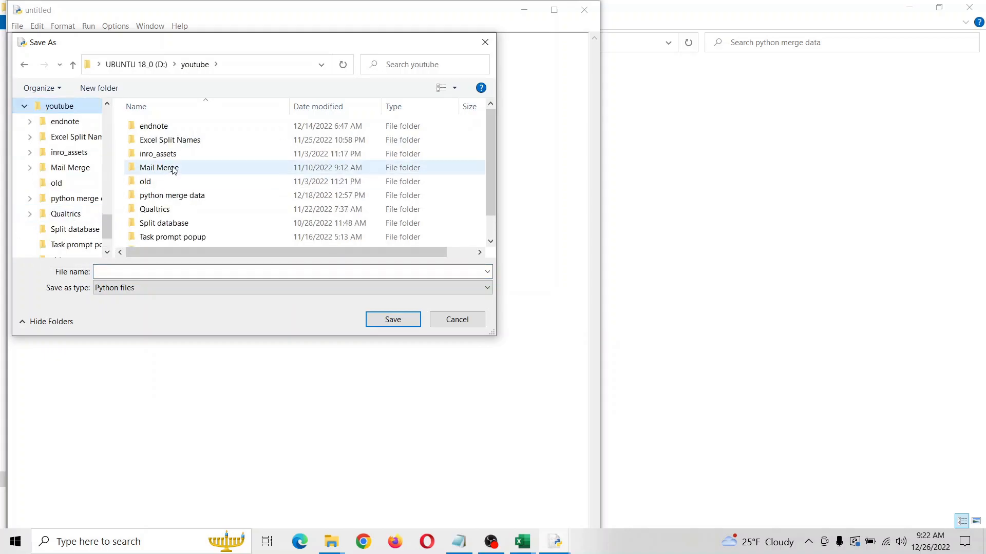
double_click(172, 195)
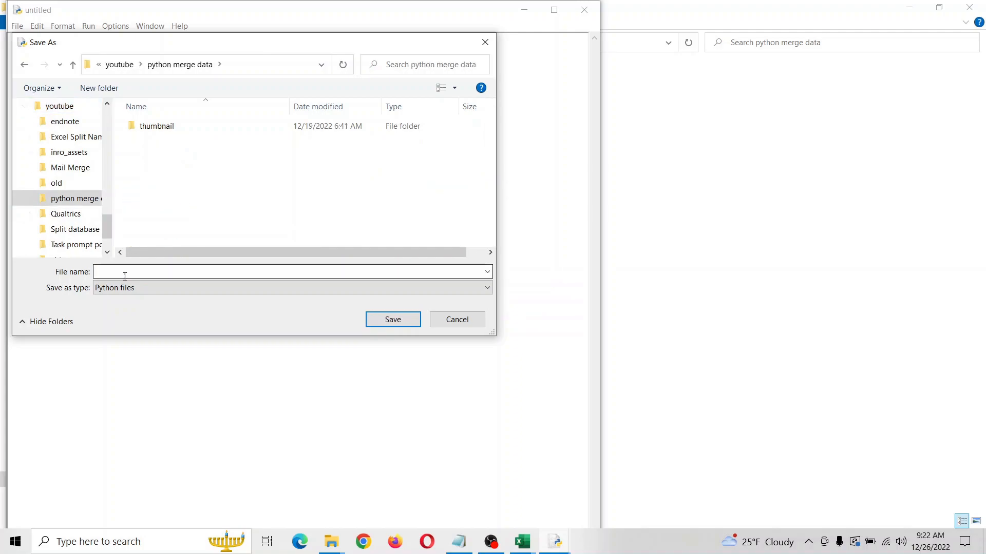
text(mergedata)
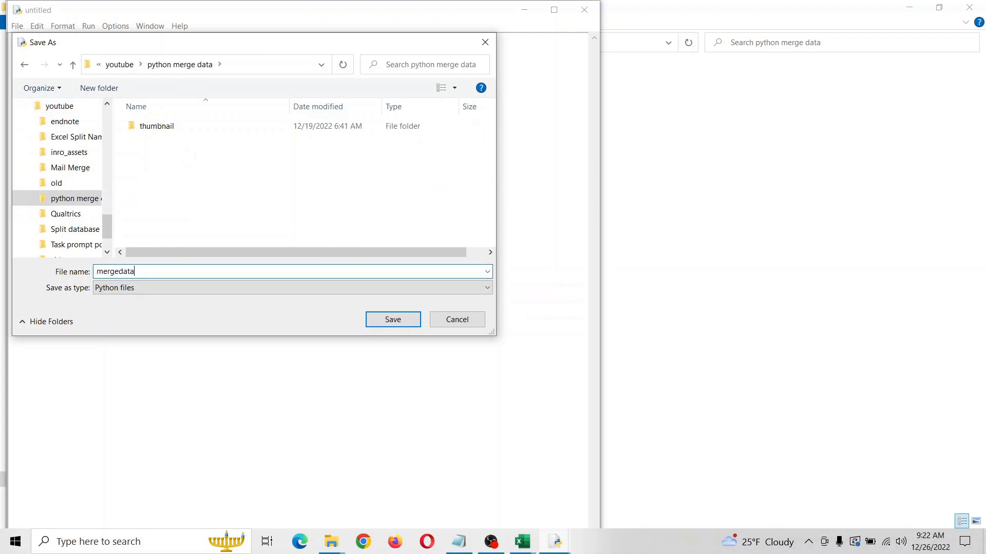
click(392, 319)
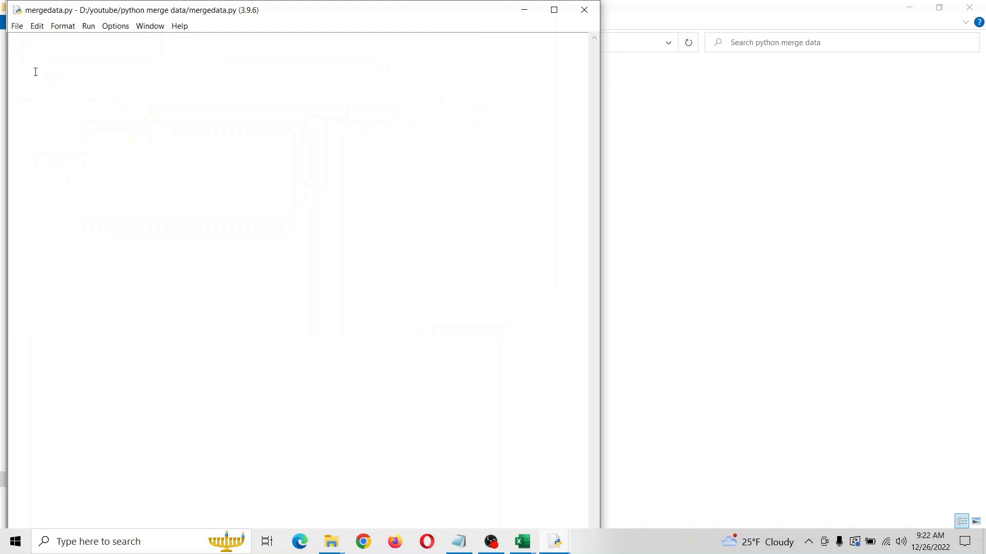
text(impo)
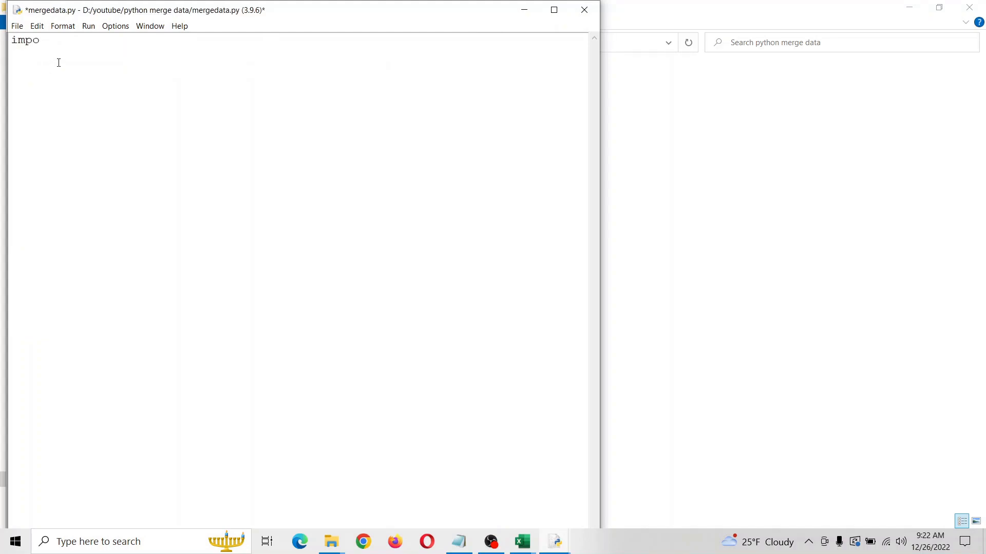
text(rt pandas as pd)
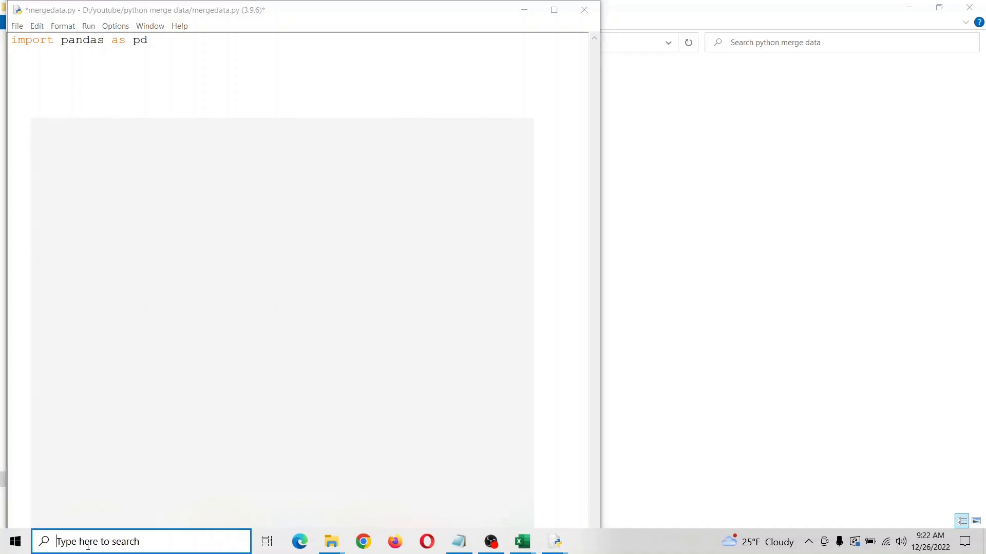
Open Command Prompt via a cmd search and run 'pip install pandas'
text(cmd)
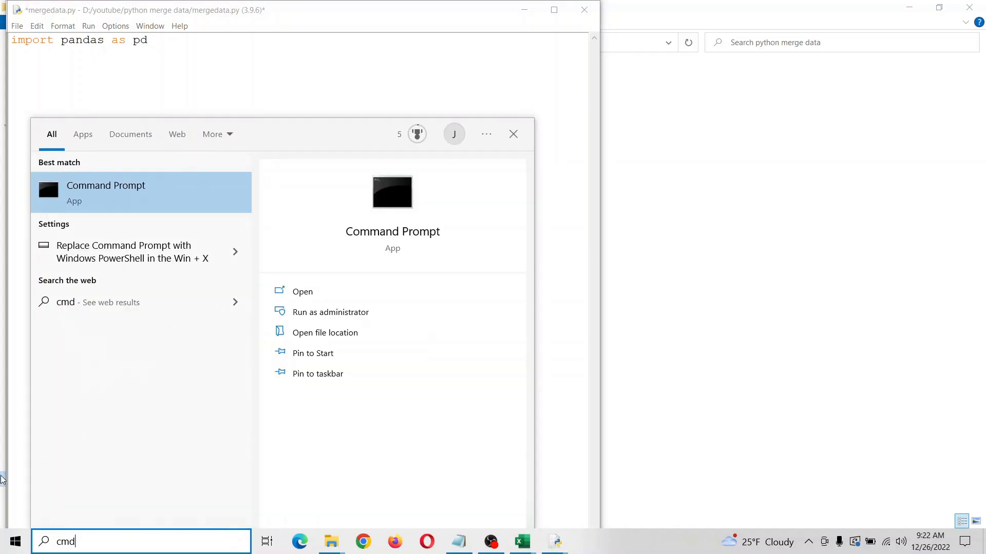
mouse_move(175, 204)
text(p)
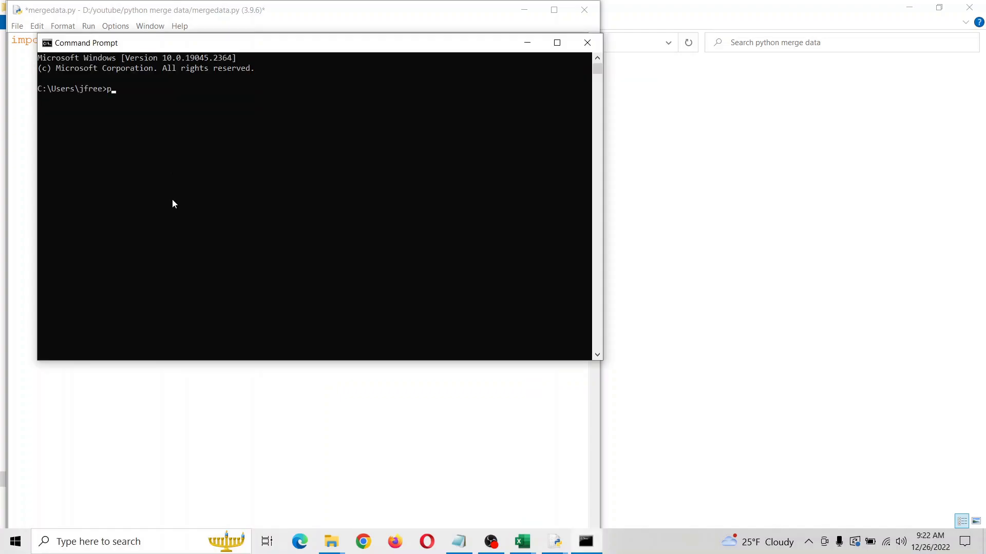
text(ip install pand)
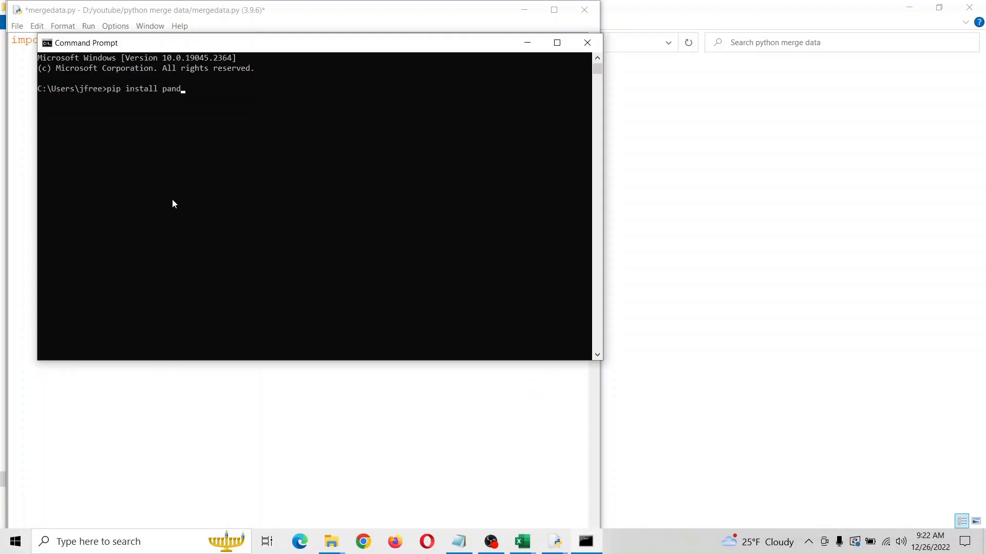
key(Return)
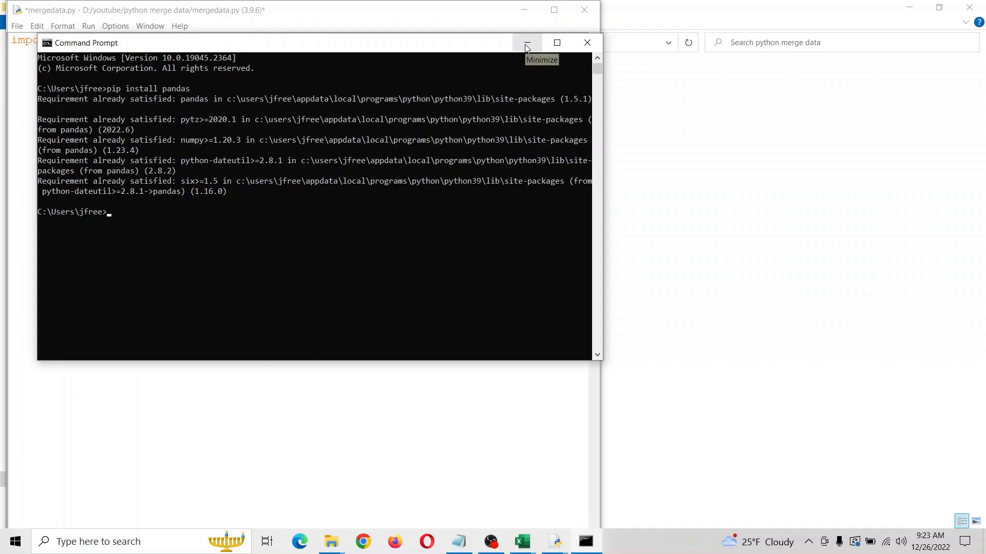
Write dataset1 = pd.read_excel('dataset1.xlsx') with a #left comment
click(526, 42)
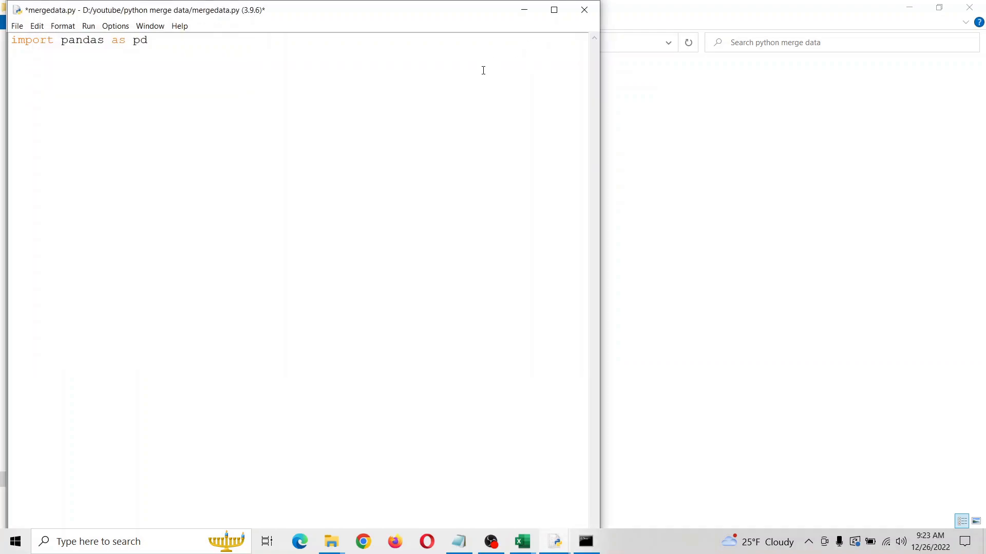
text(dataset1)
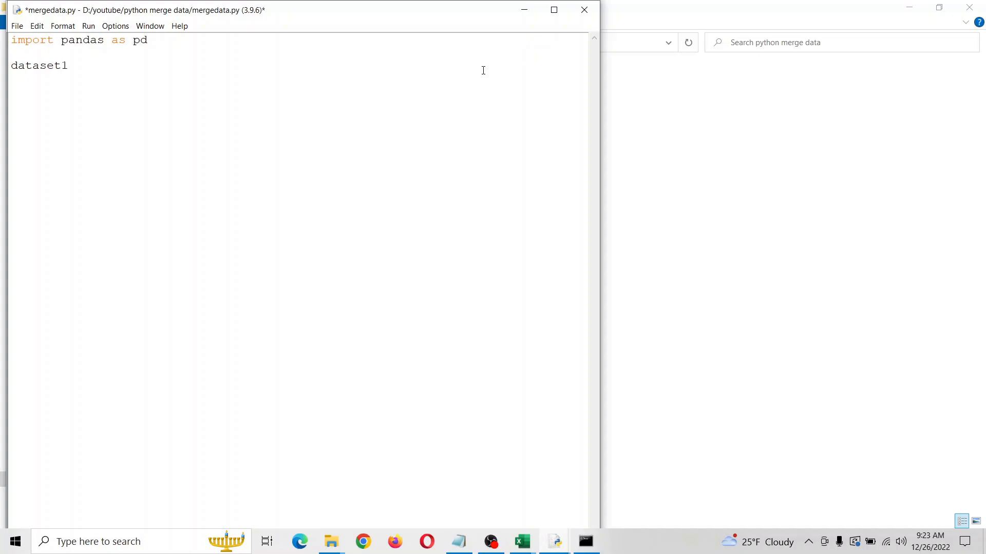
text(= pd.)
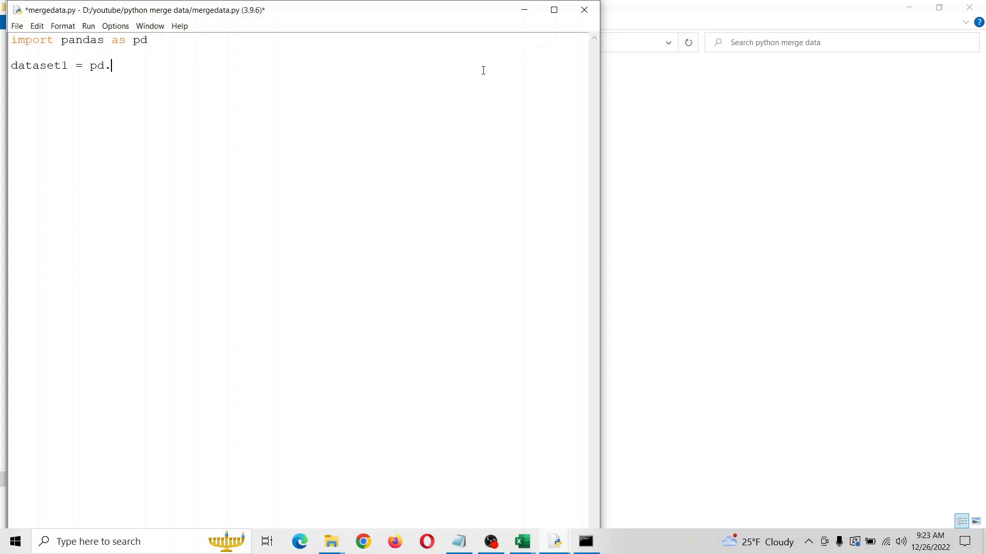
text(read_)
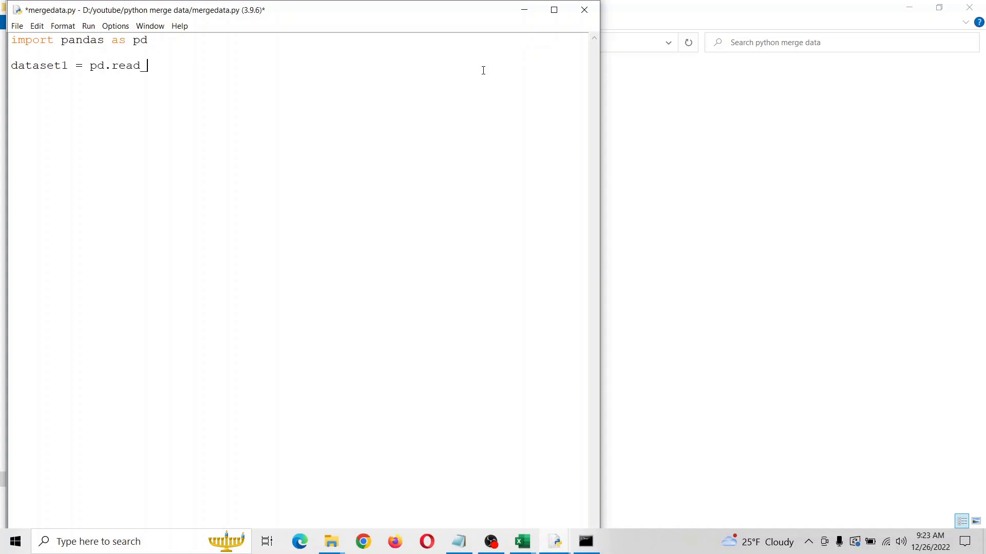
text(excel)
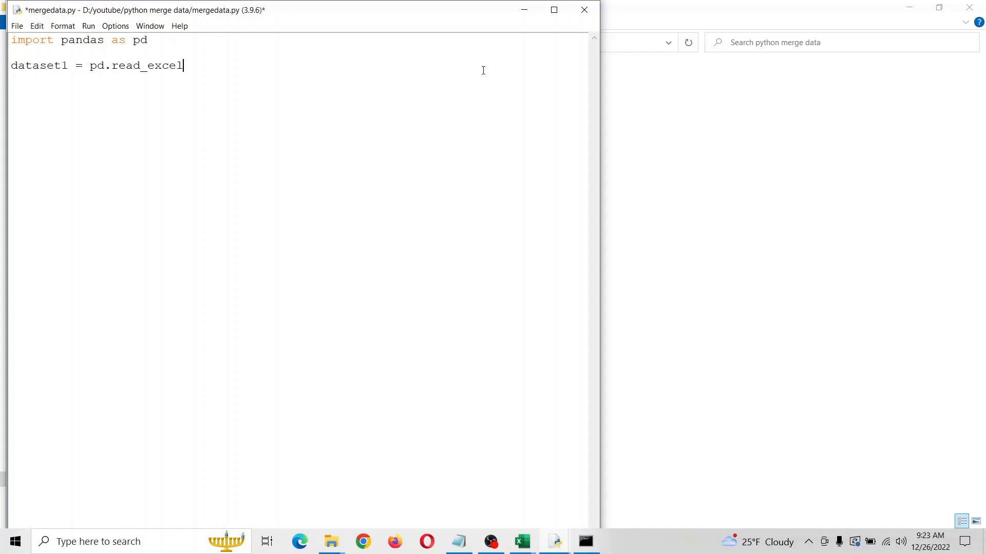
text(('d)
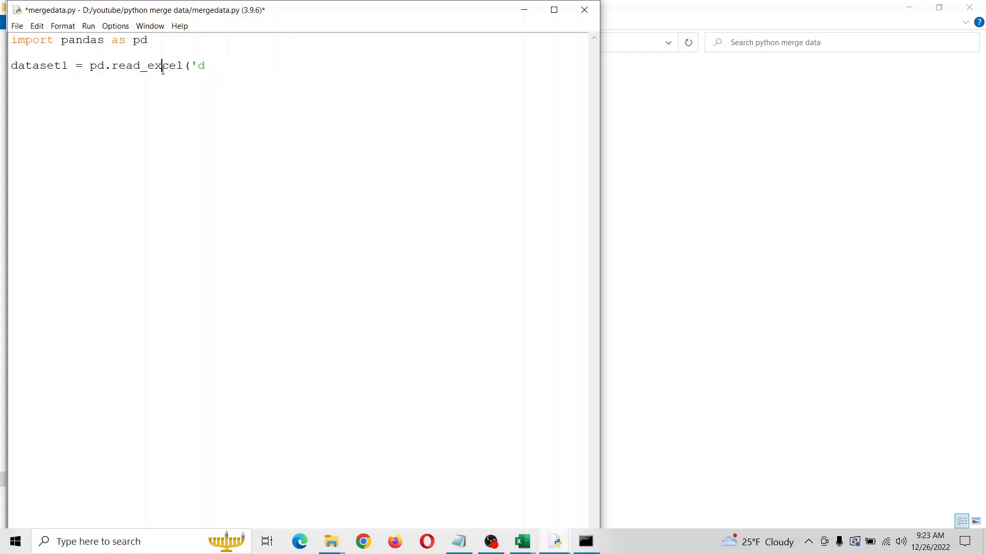
mouse_move(227, 65)
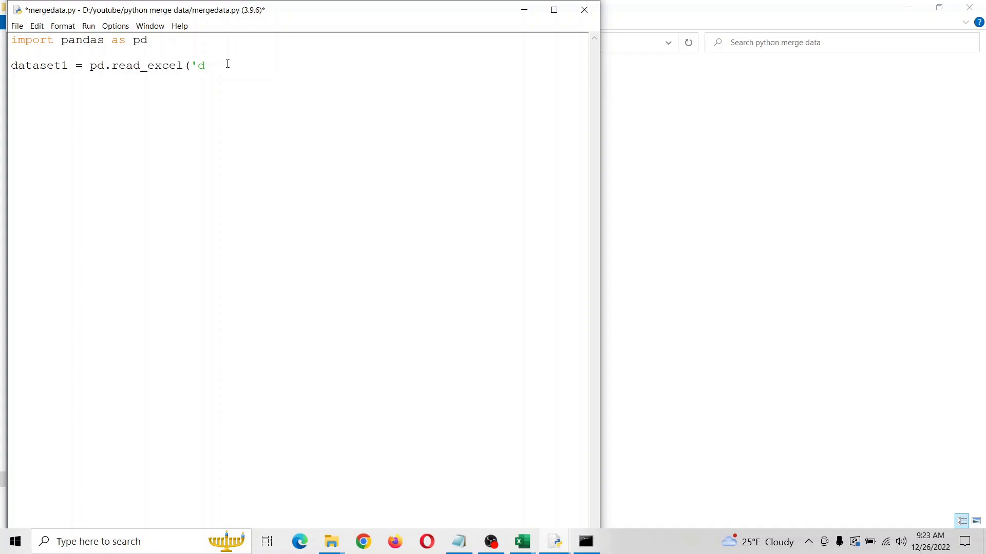
text(atase)
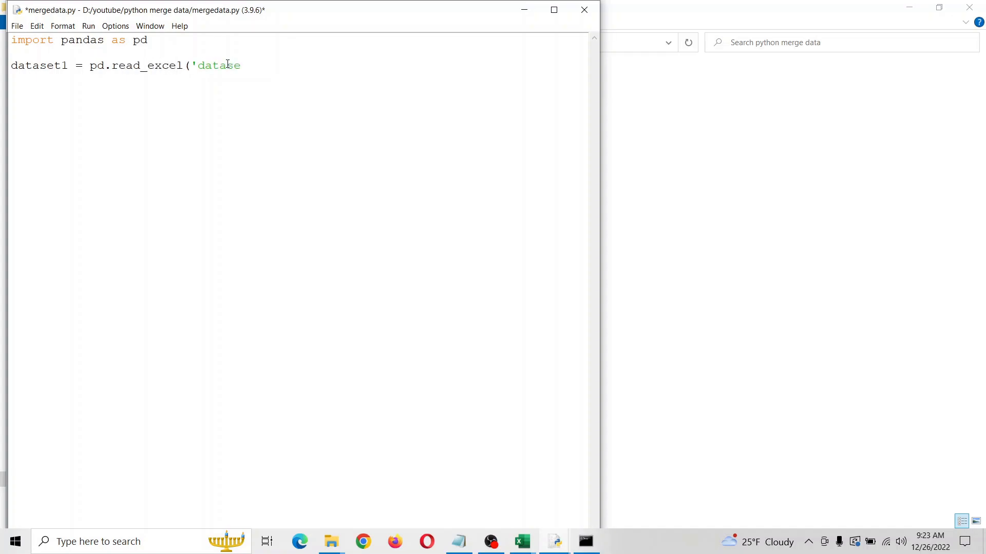
text(set1)
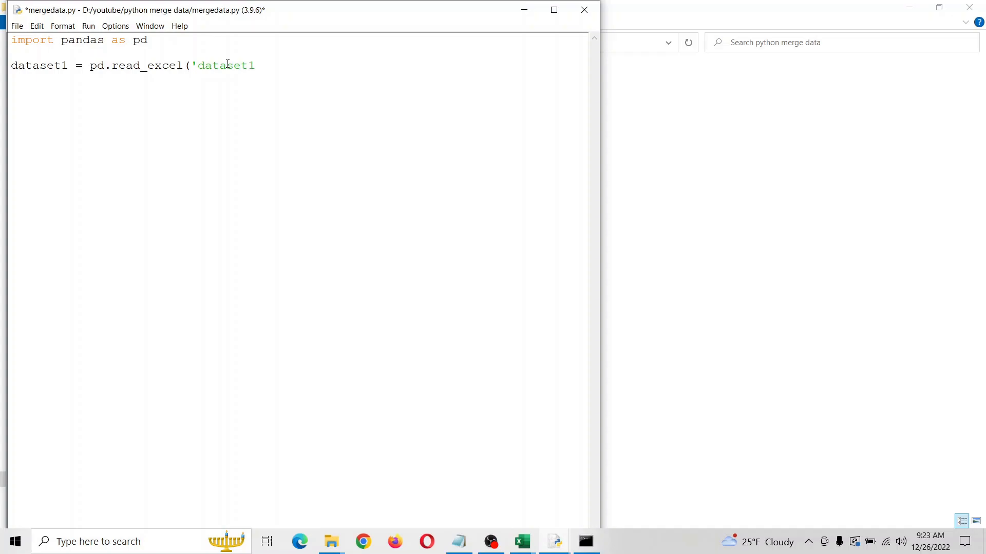
text(.xlsx')
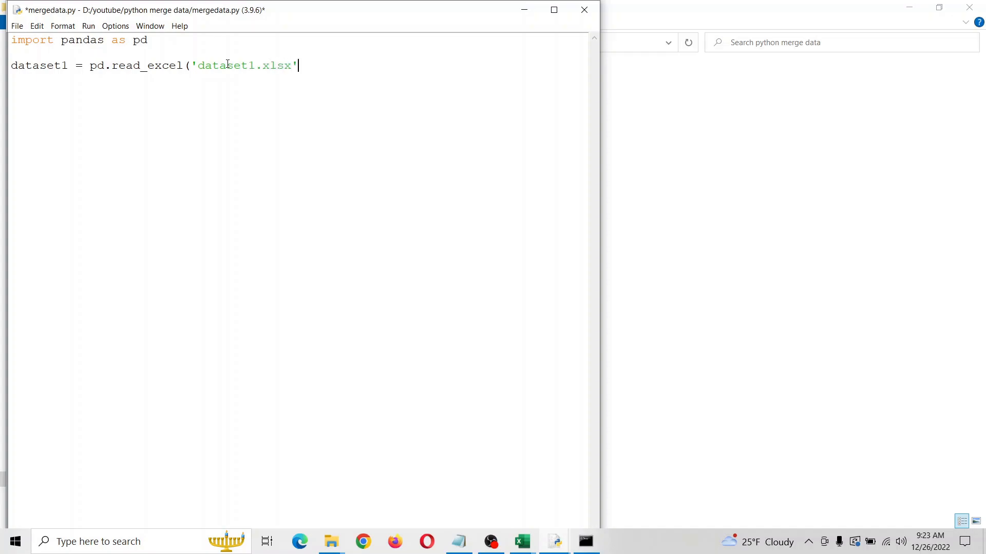
text() #)
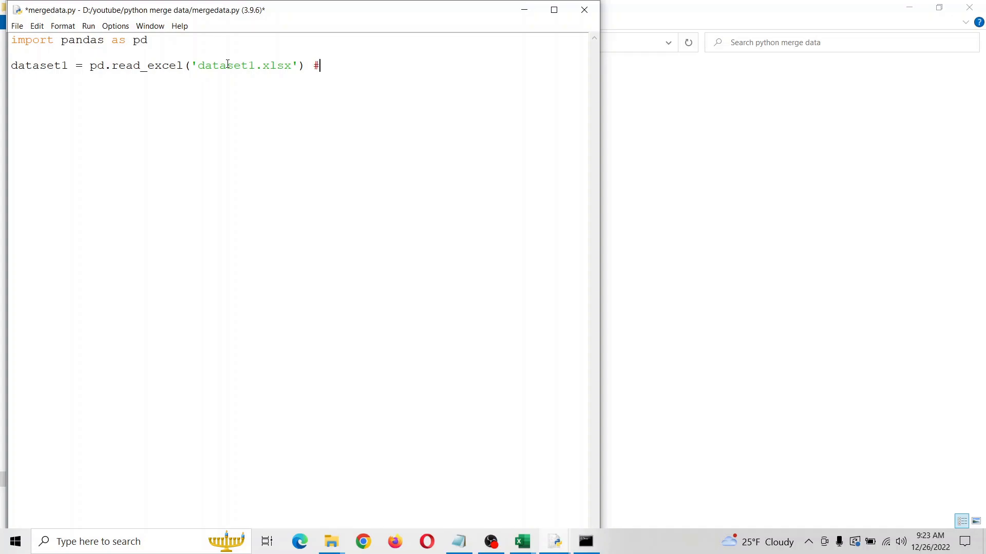
text(left)
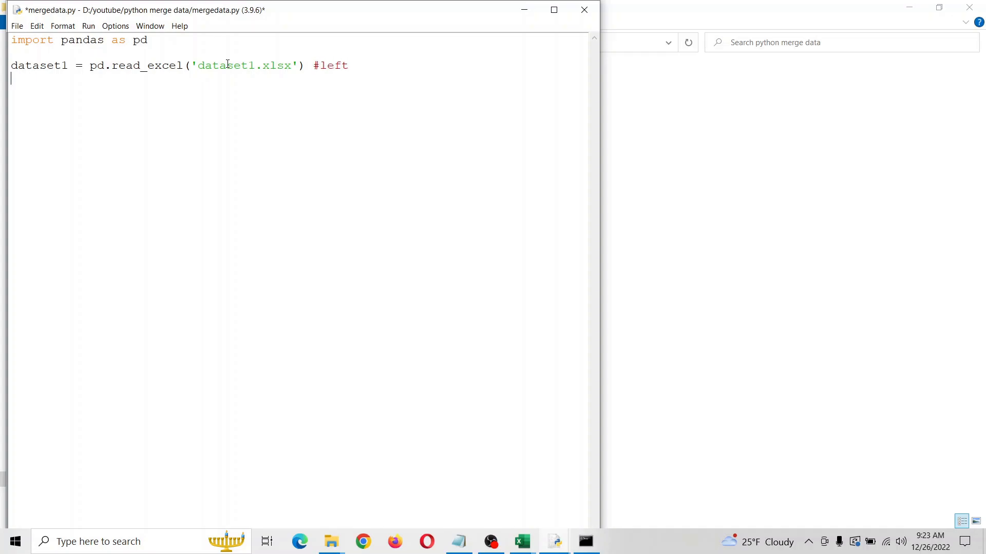
Add df1 = pd.DataFrame(dataset1), then duplicate both lines for dataset2 and df2
text(df)
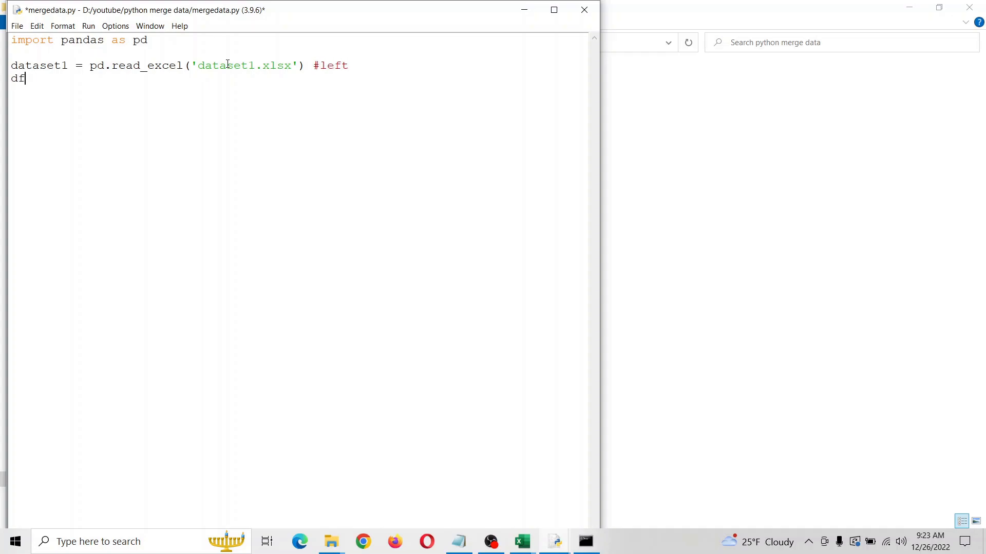
text(1 =)
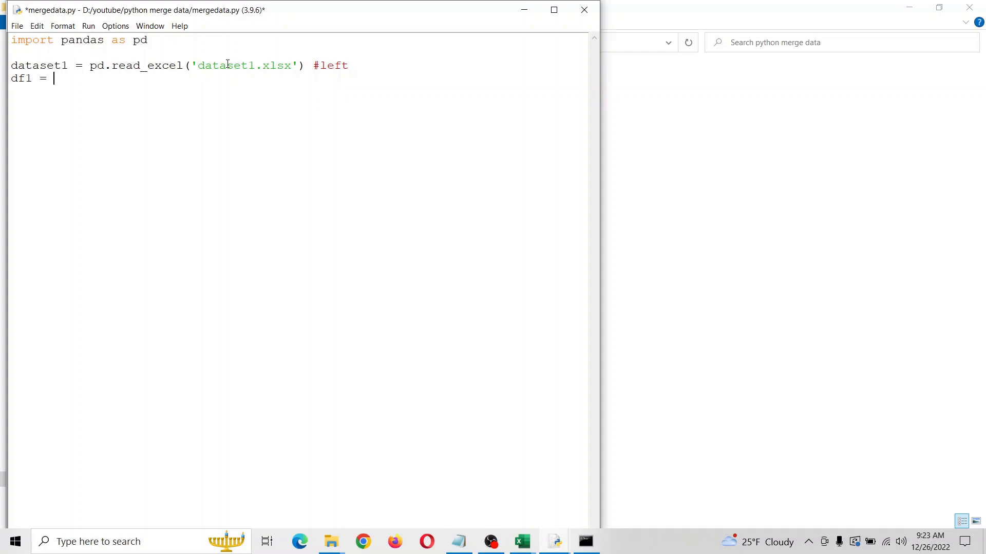
text(pd.D)
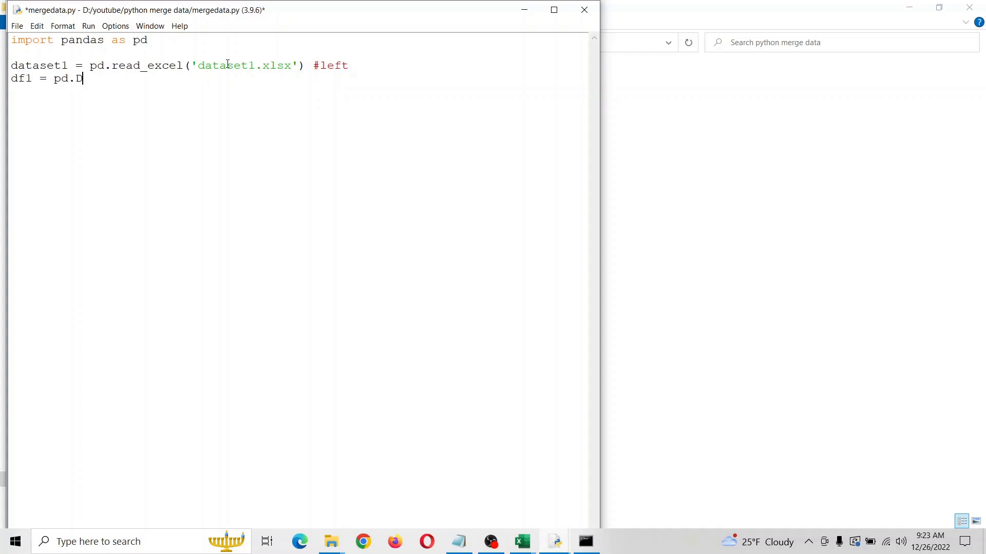
text(ataF)
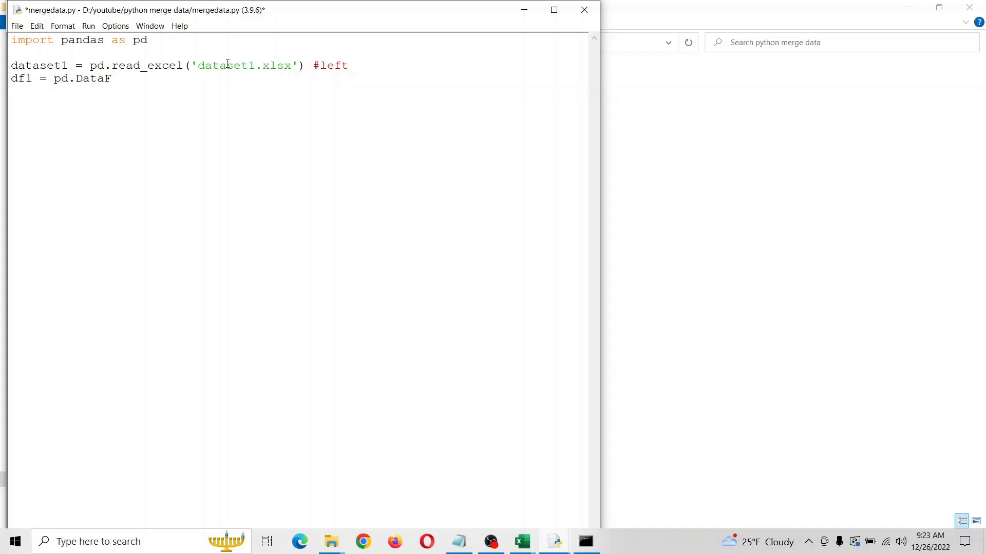
text(rame()
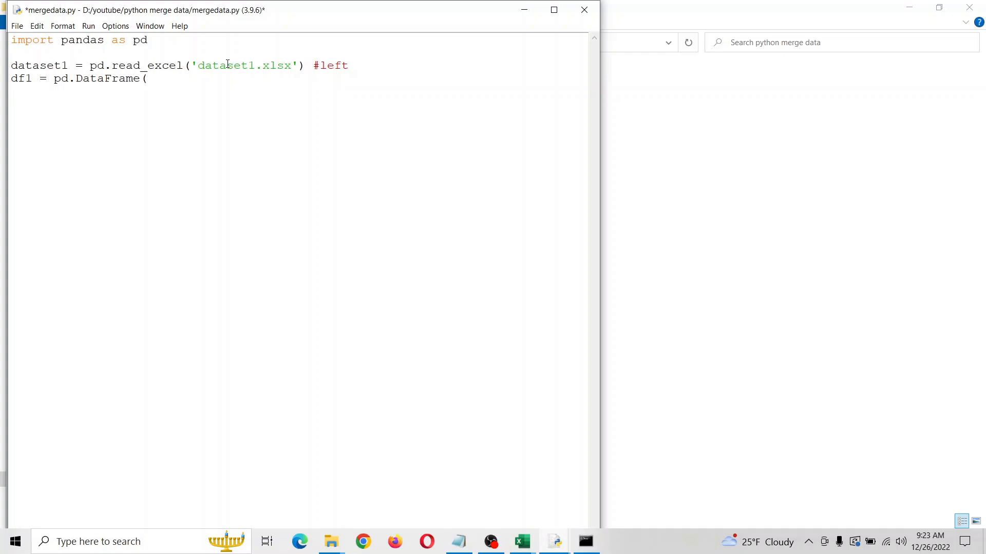
text(dataset1))
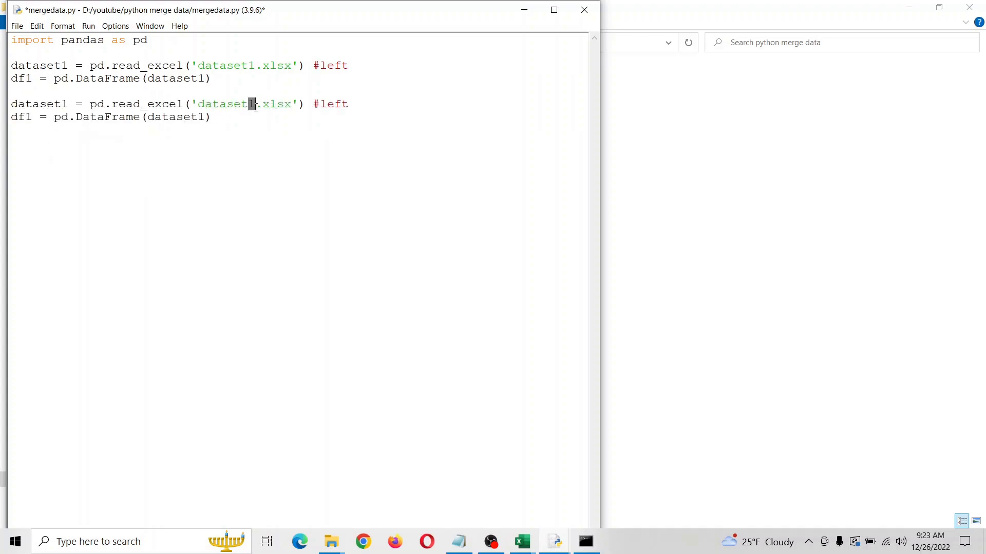
text(2)
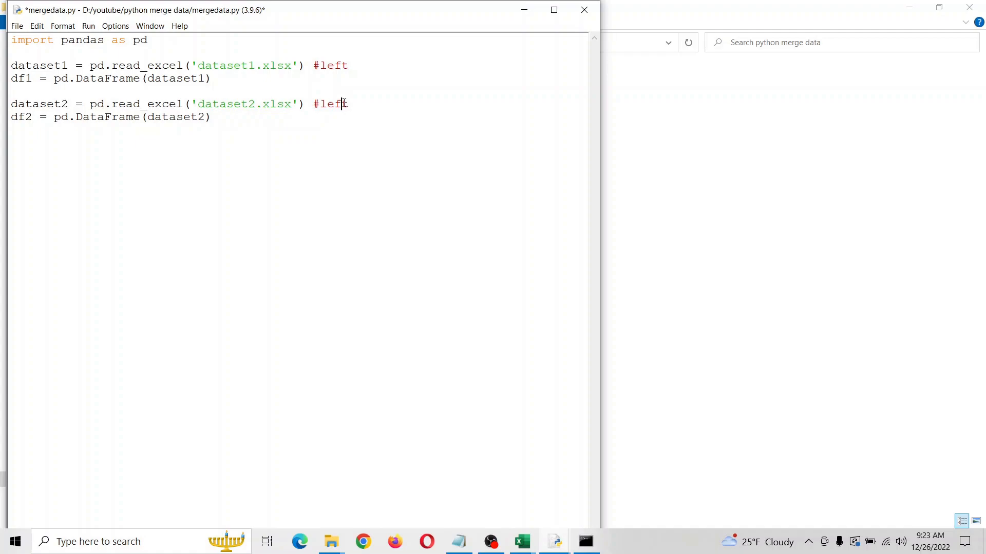
Change the dataset2 comment to #right and start df = pd.merge(df1, df2
text(right)
click(301, 143)
text(df =)
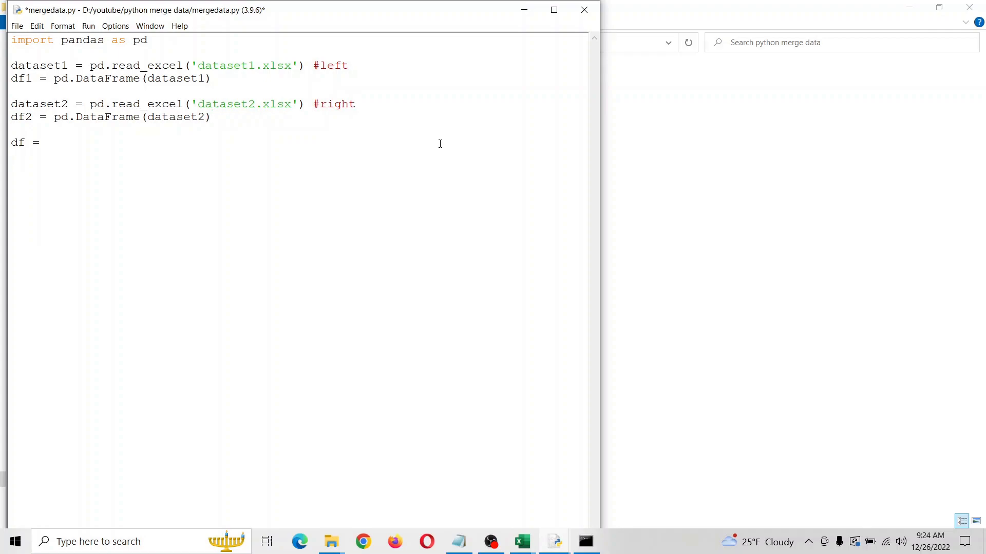
text(pd.merge)
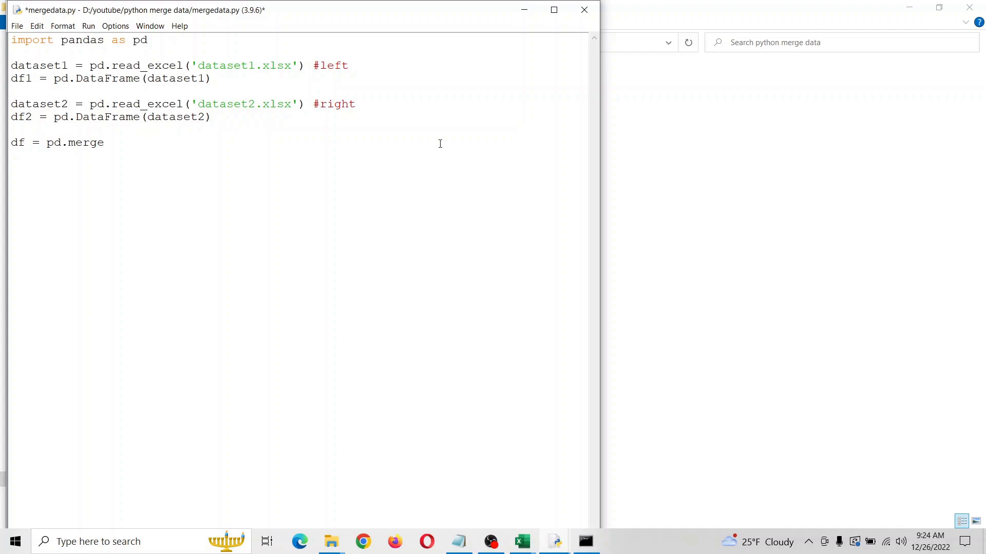
text((df1)
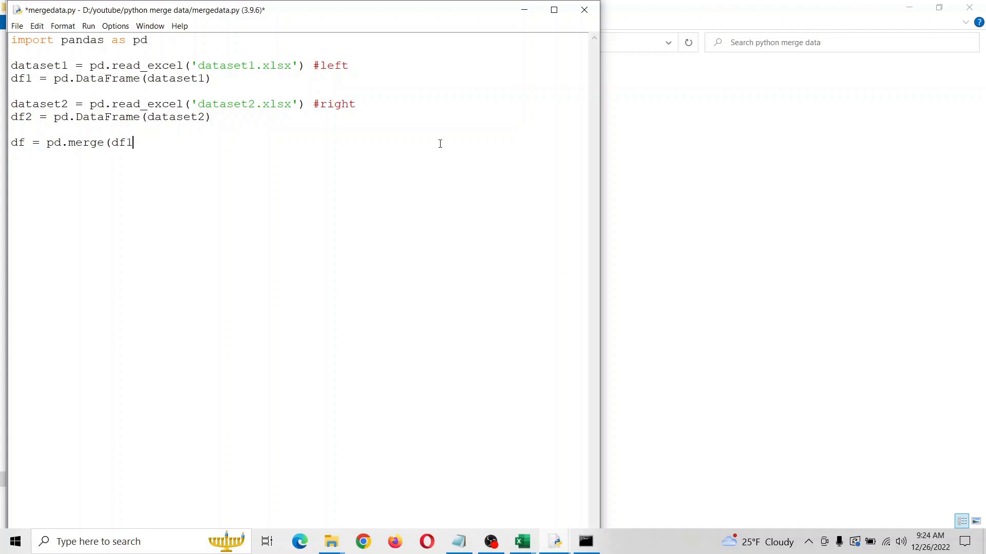
mouse_move(330, 140)
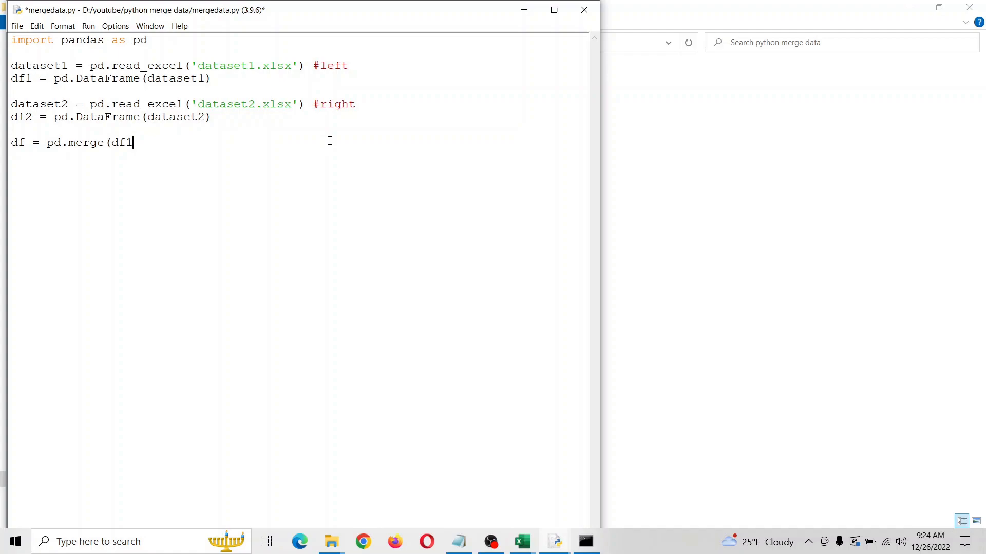
text(, d)
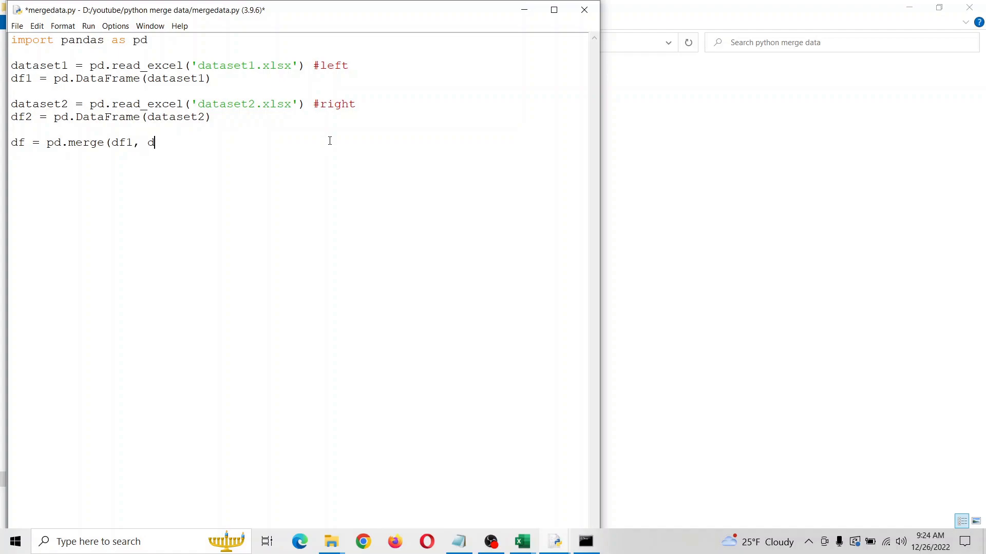
text(f2)
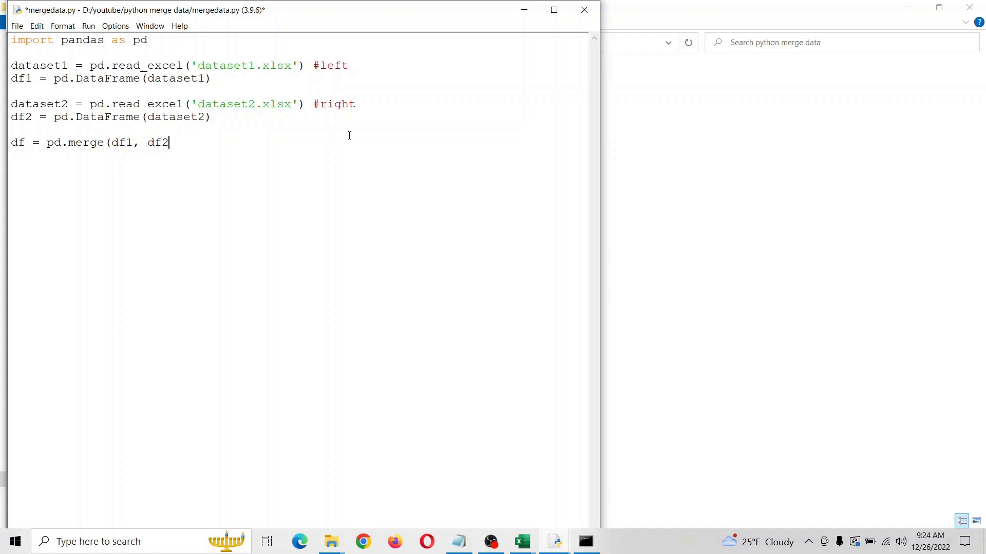
mouse_move(521, 541)
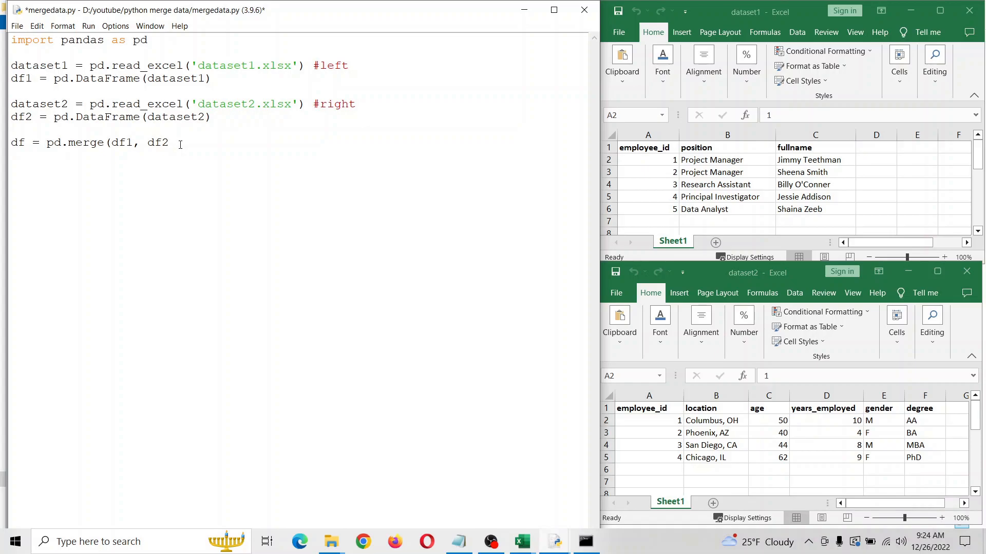
Finish the merge call with on='employee_id'
text(, on)
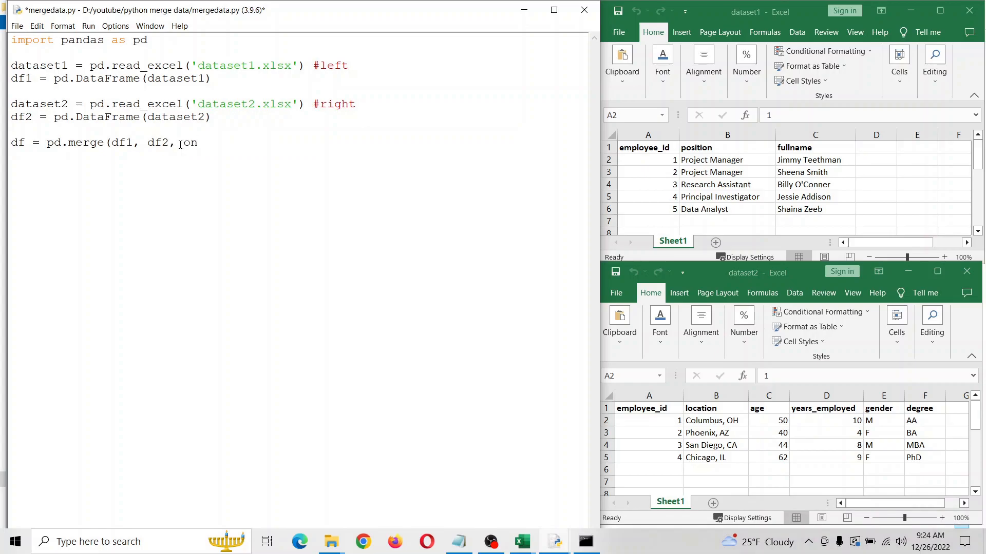
text(=)
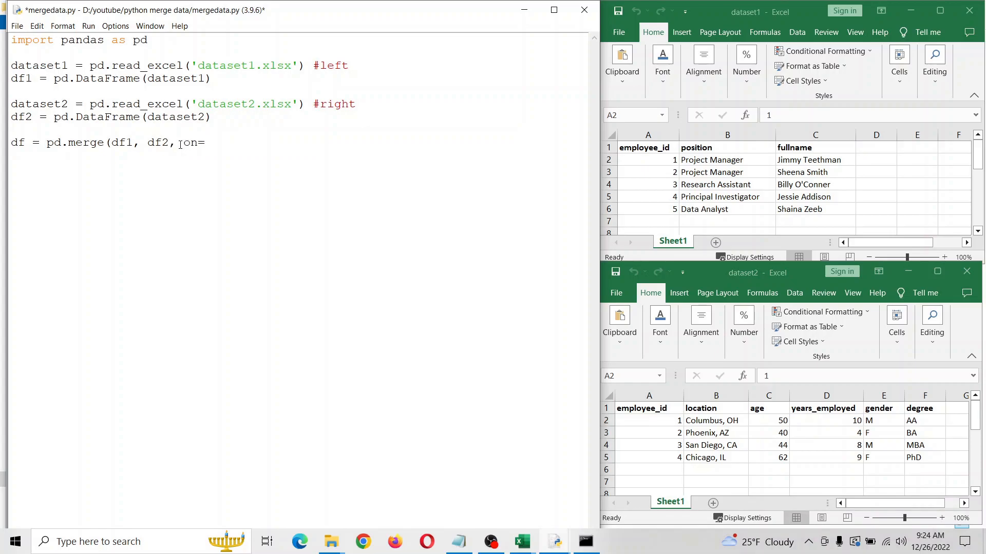
text('employee_id)
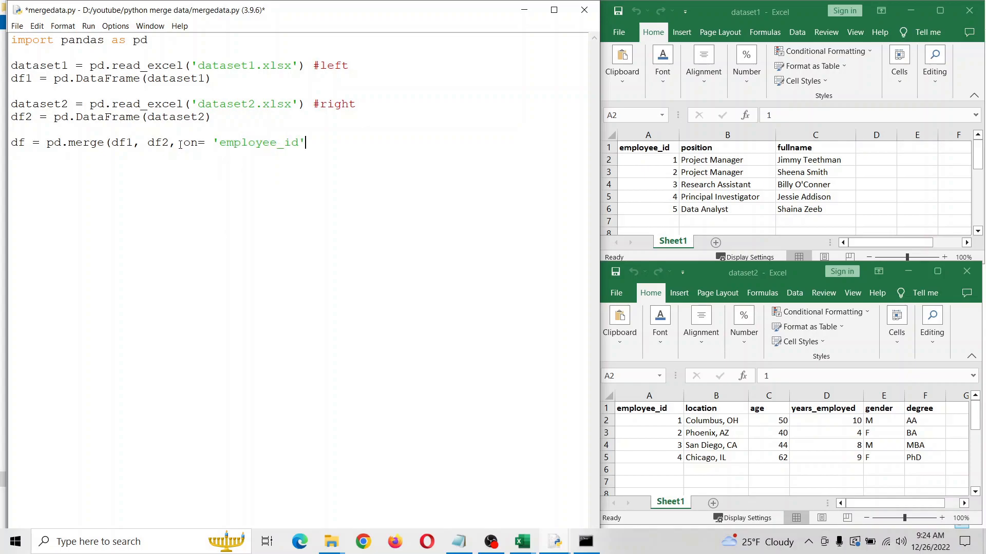
text())
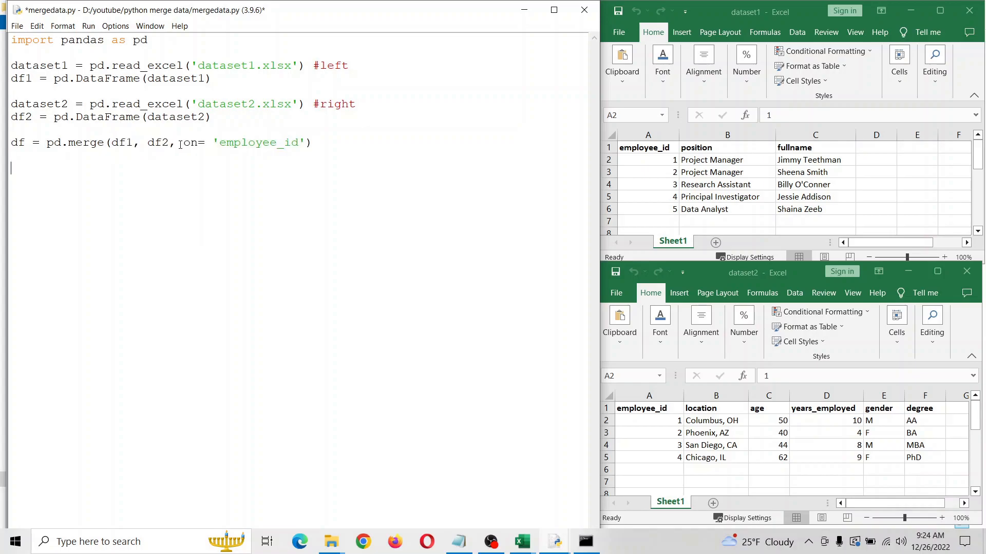
Add df.to_excel('mergedresults.xlsx') to export the merged table
text(df.)
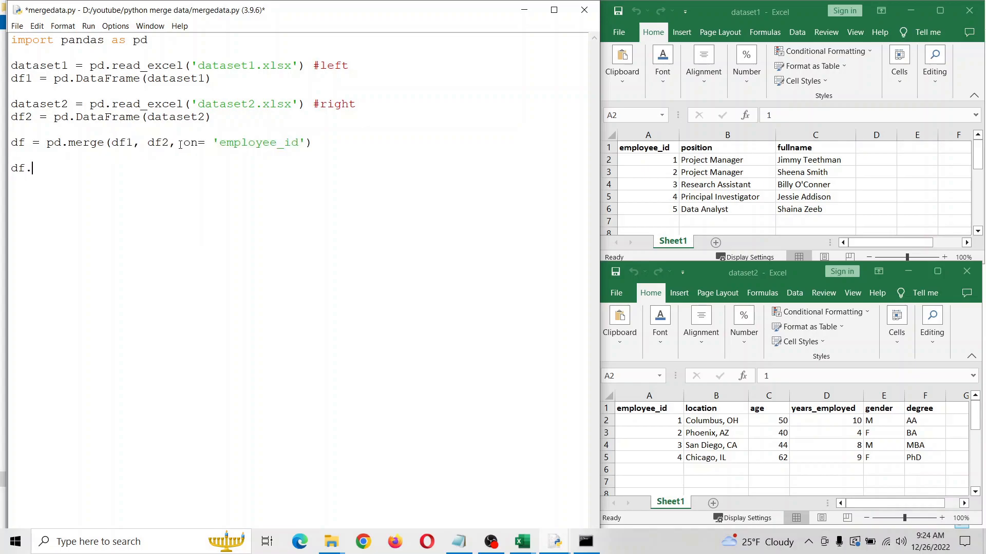
text(to)
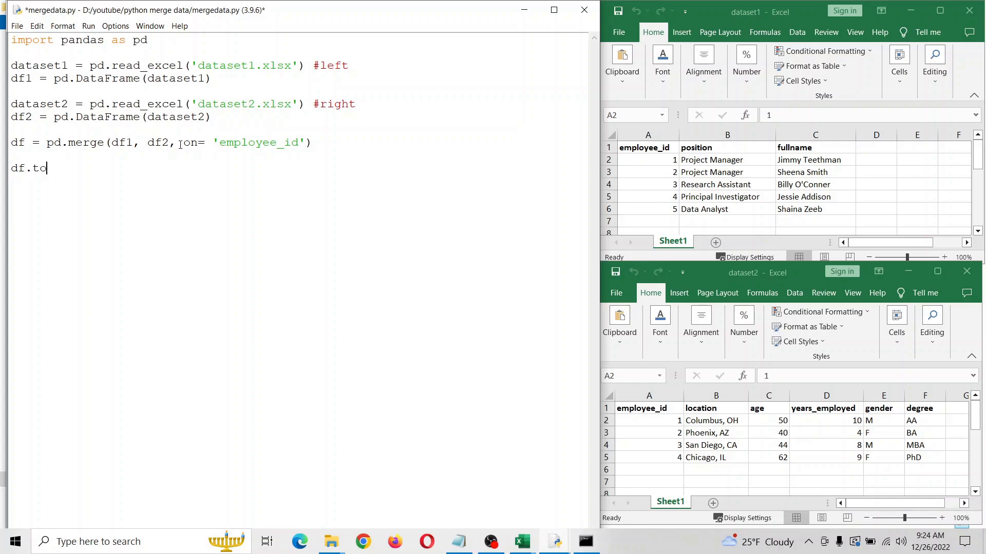
text(_excel)
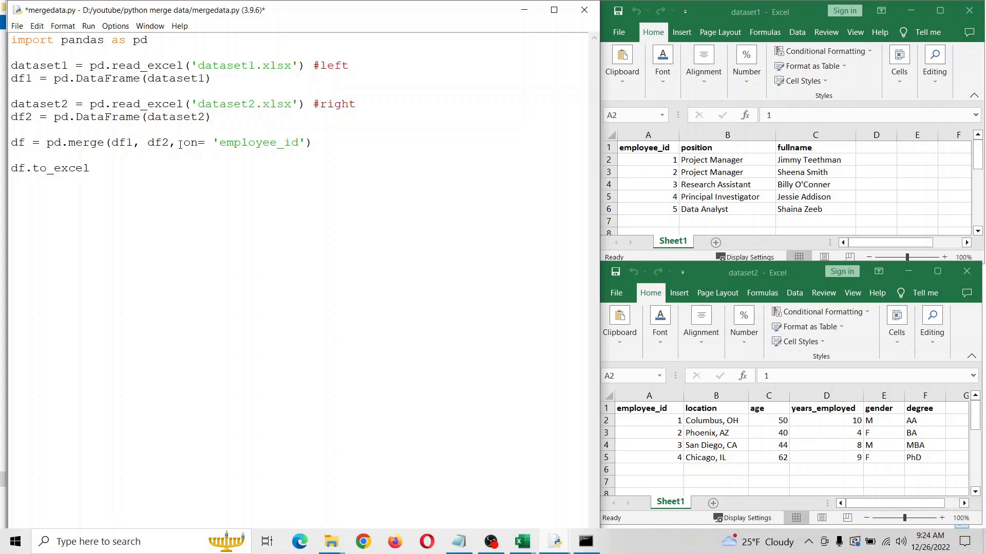
text((')
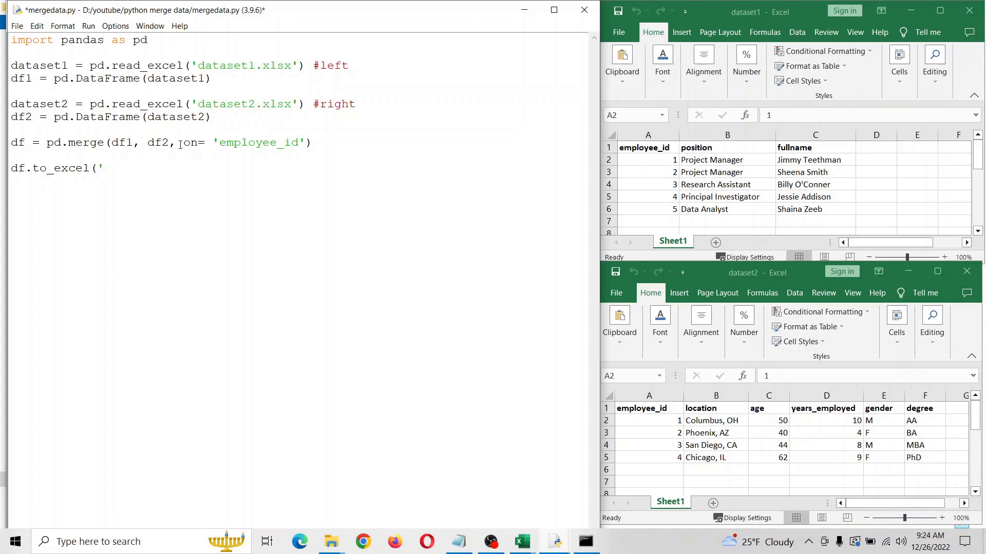
text(mergedresult)
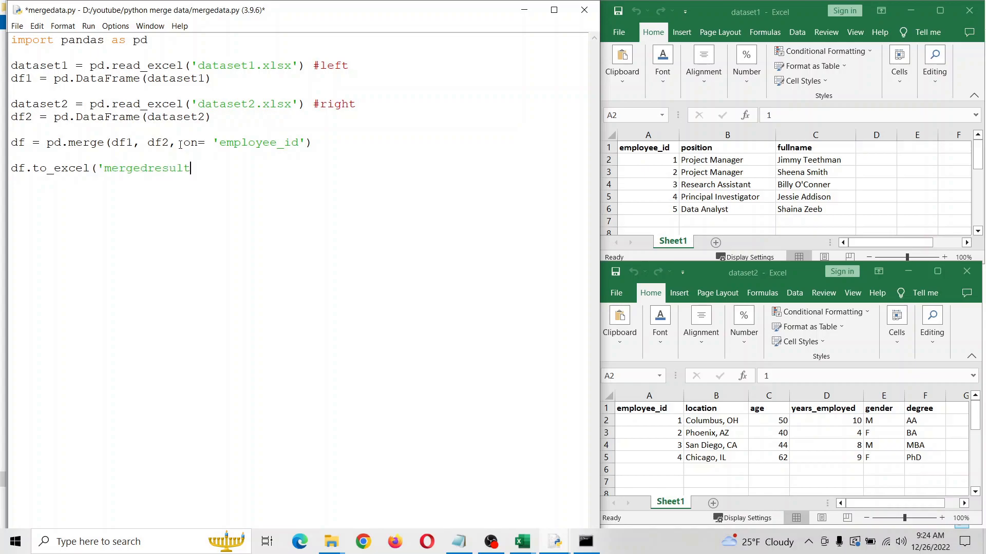
text(s.xlsx'))
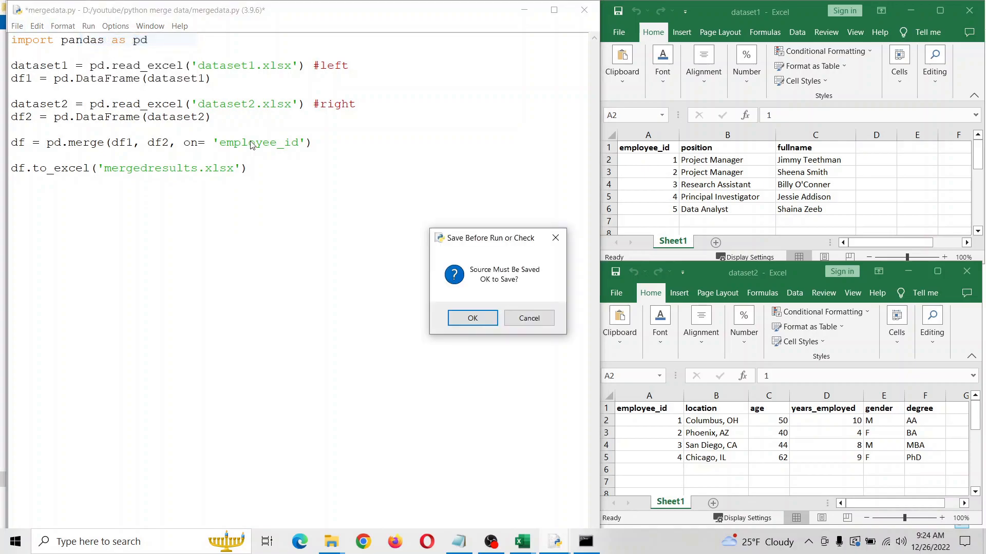
Save the script before running, then run 'pip install openpyxl' in Command Prompt and close it
click(472, 319)
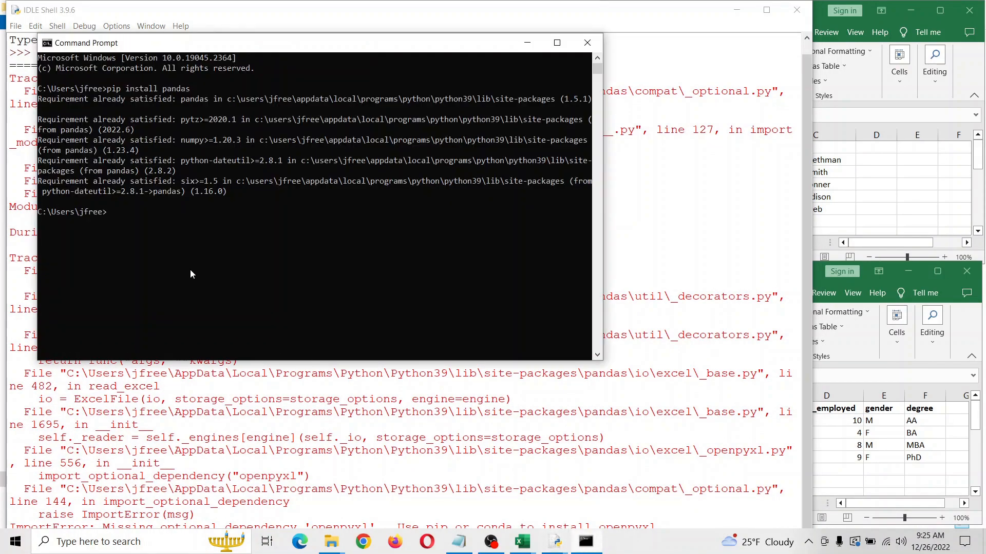
text(pip ins)
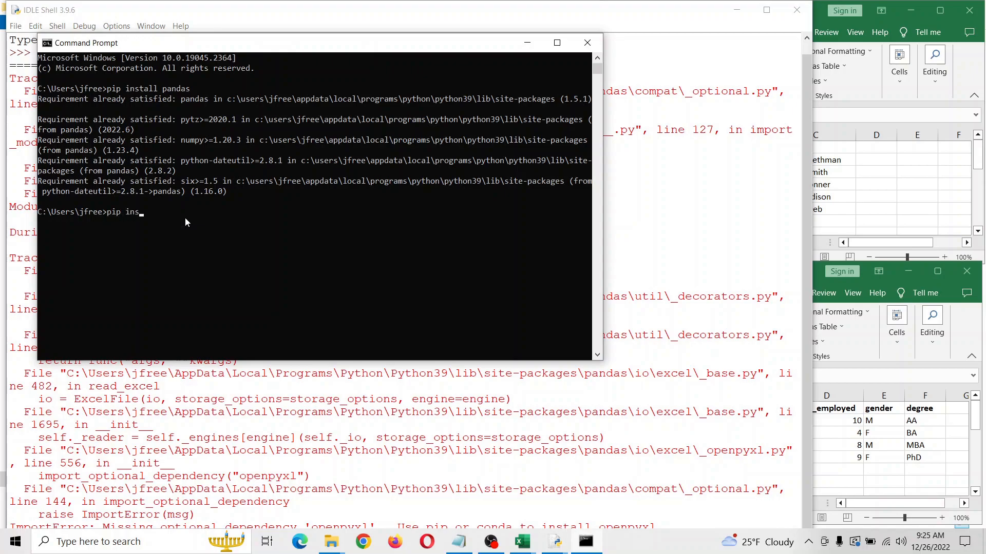
text(tall openpyxl)
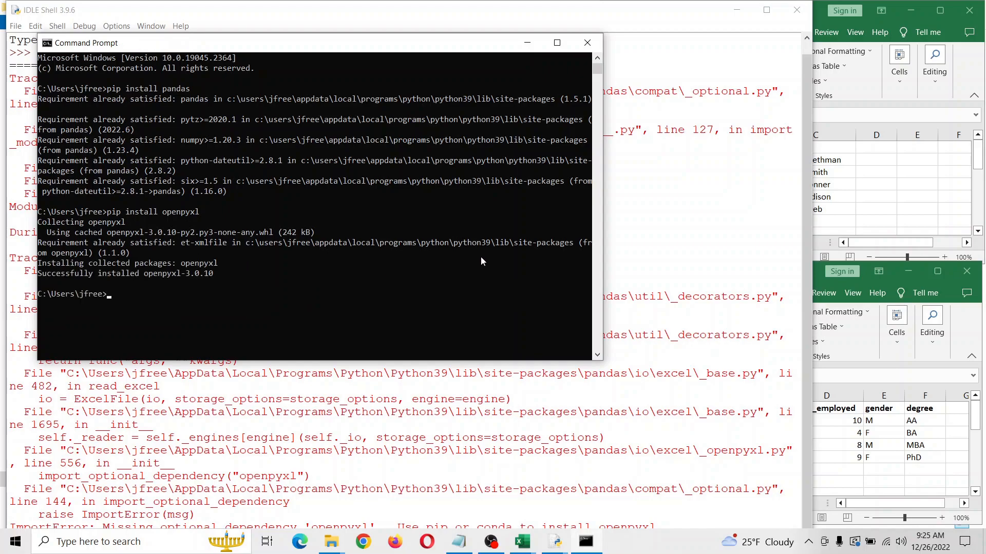
click(586, 42)
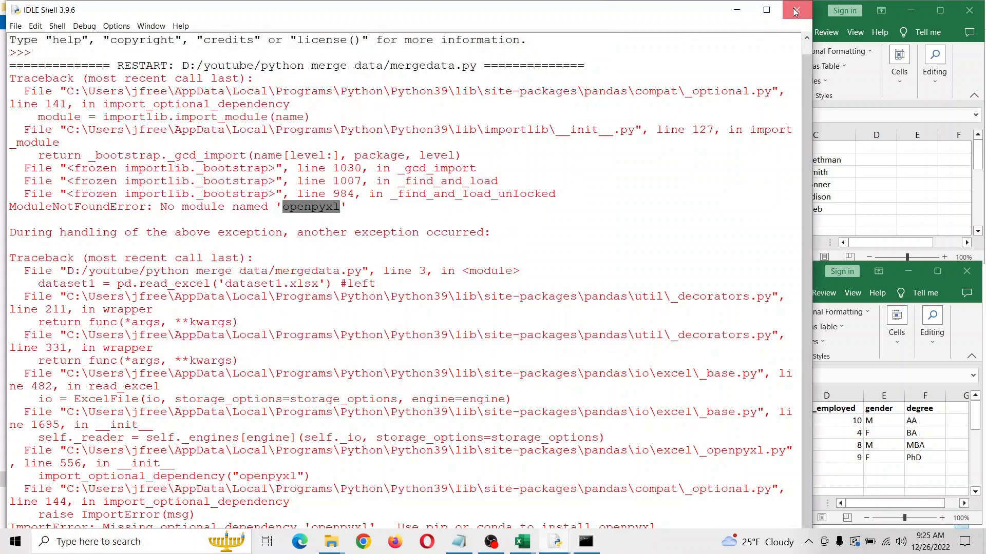
Close the Shell showing the openpyxl error and rerun mergedata.py with Run Module
click(88, 26)
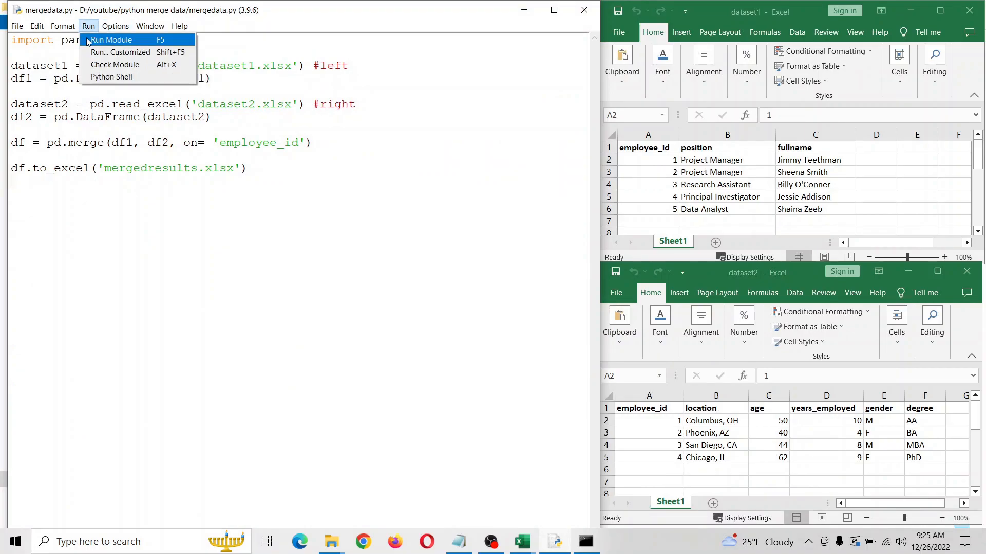
click(111, 40)
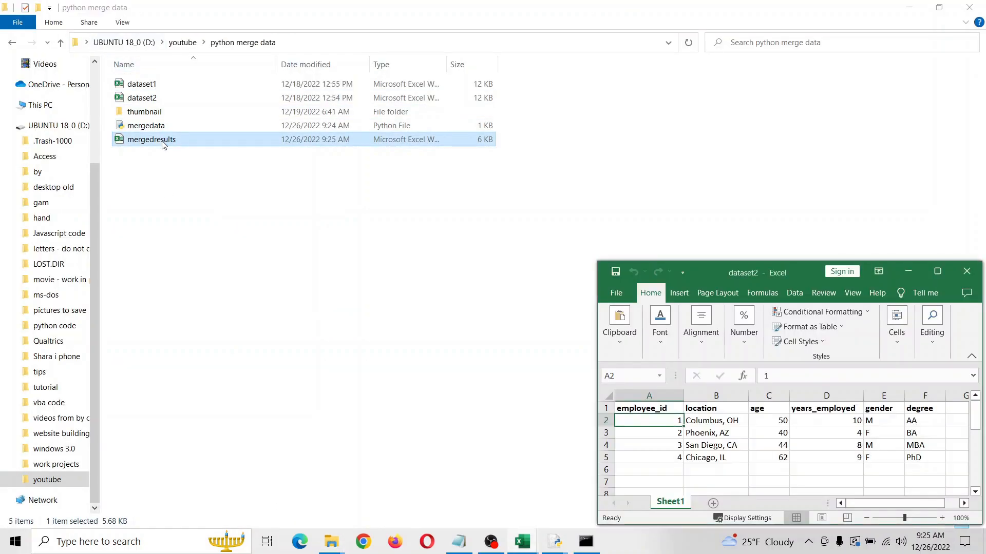
double_click(151, 139)
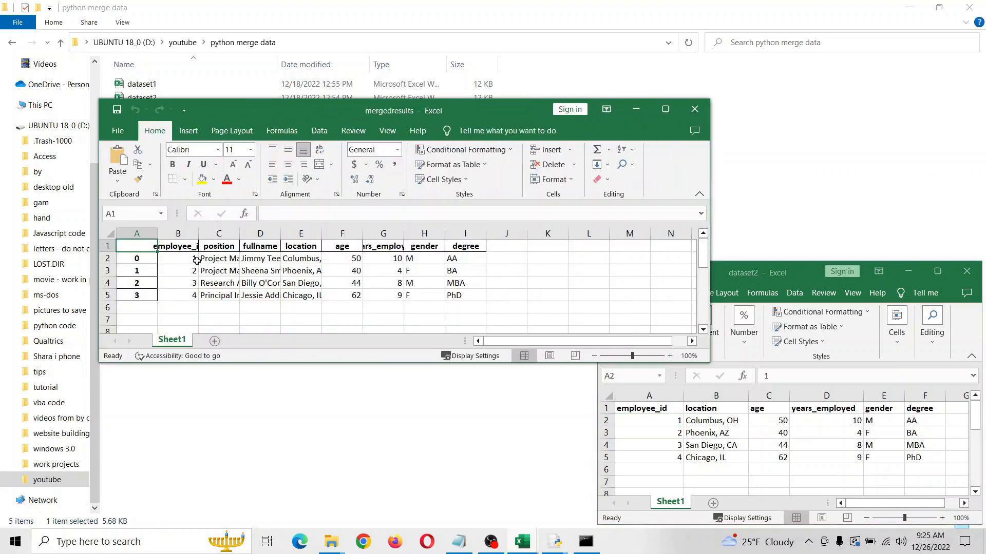
mouse_move(520, 541)
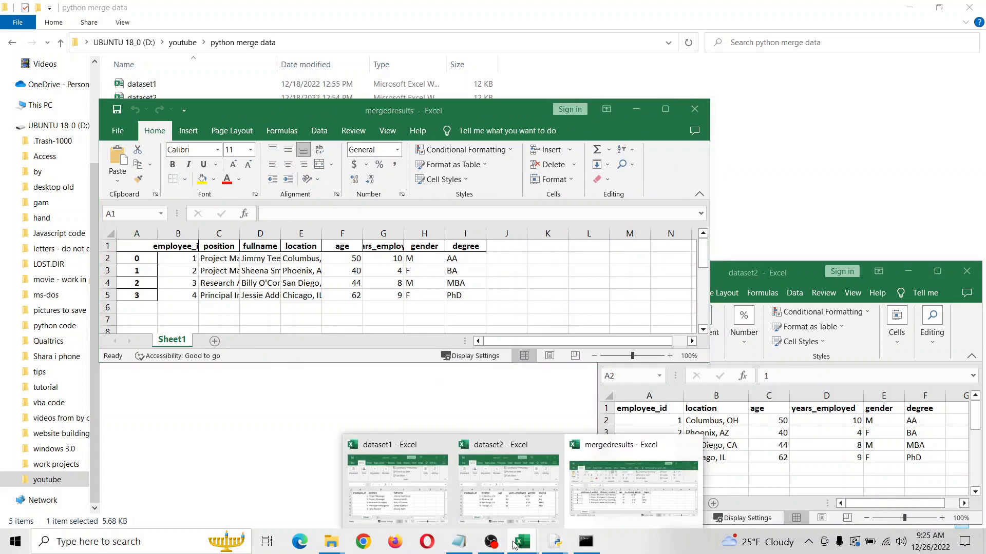
click(396, 478)
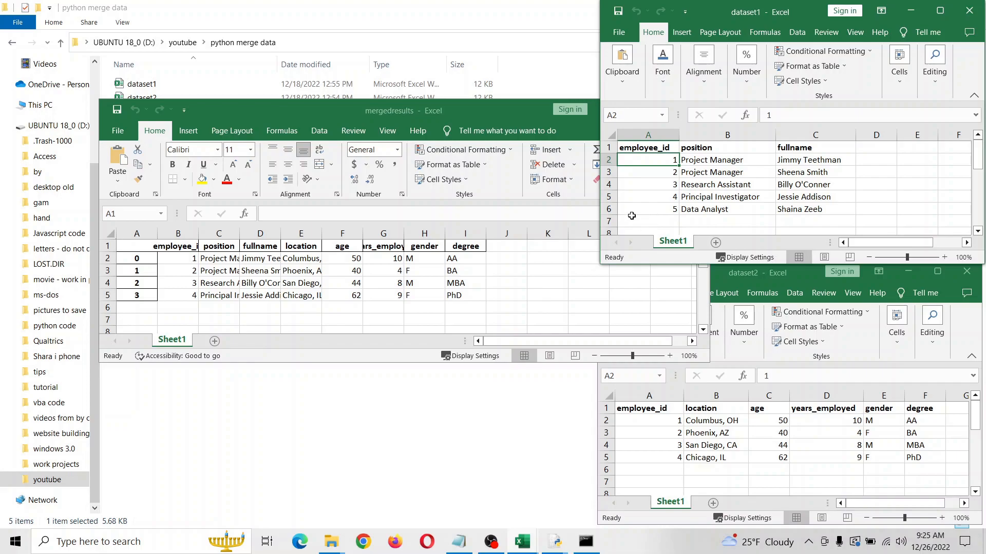
mouse_move(327, 47)
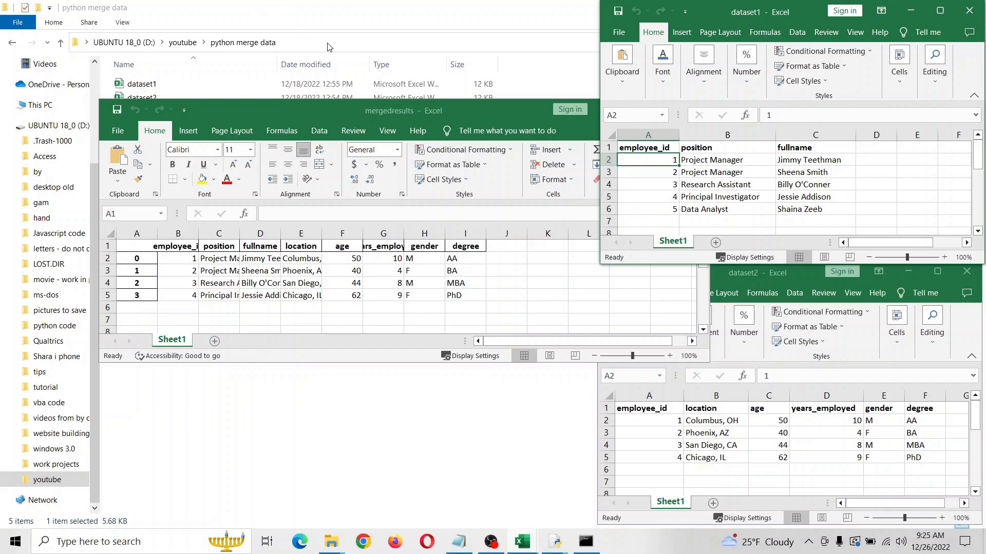
mouse_move(472, 120)
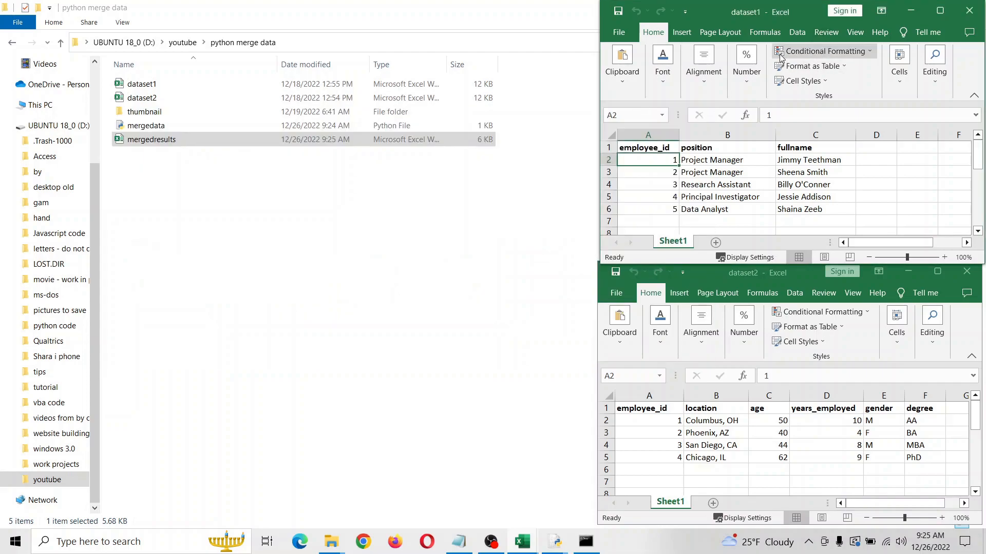
mouse_move(555, 503)
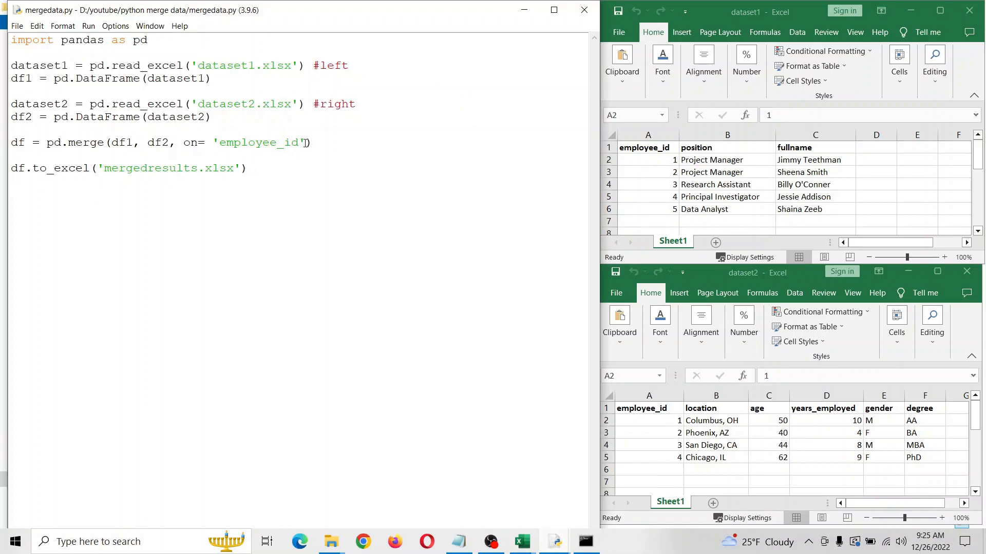
Add how='left' after on='employee_id' in the pd.merge call
text(, how)
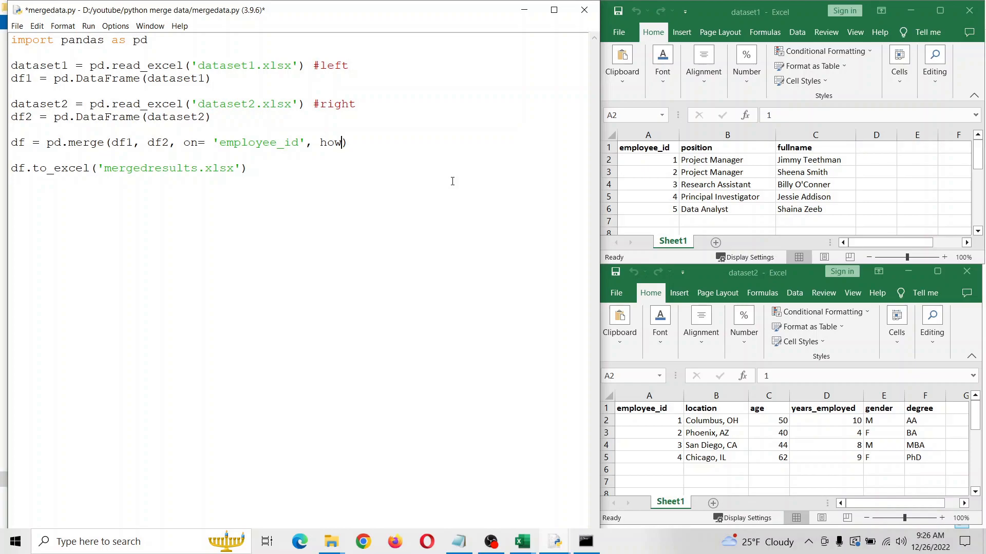
mouse_move(412, 143)
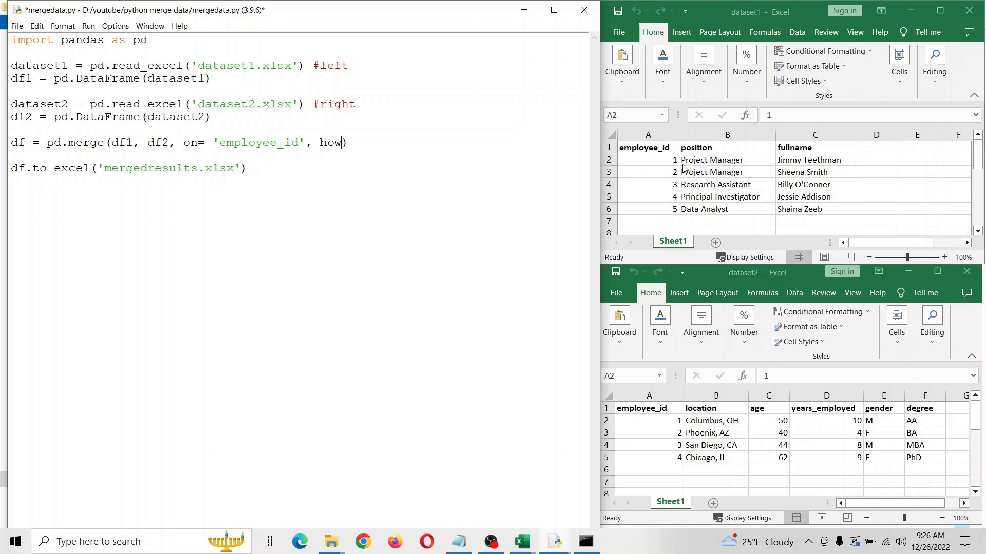
mouse_move(687, 376)
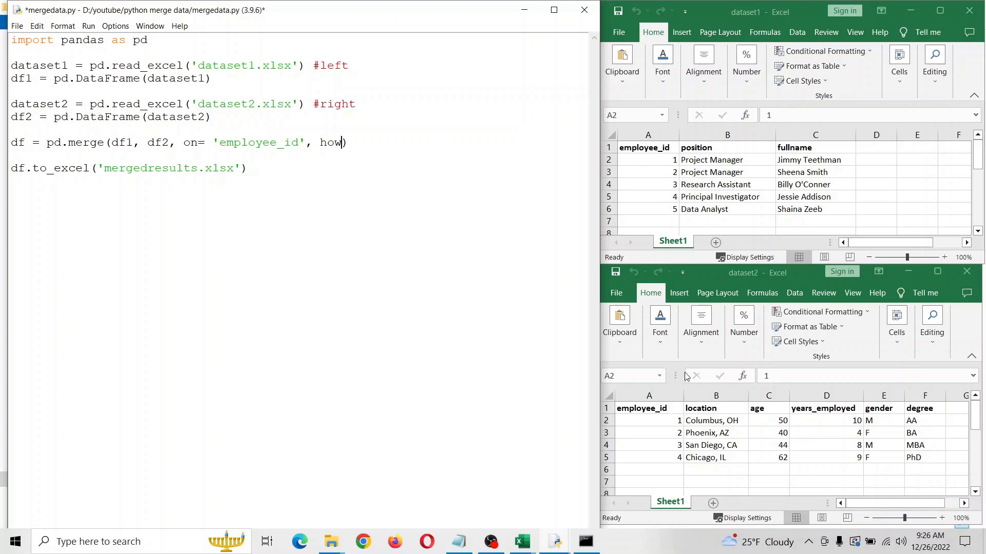
mouse_move(717, 213)
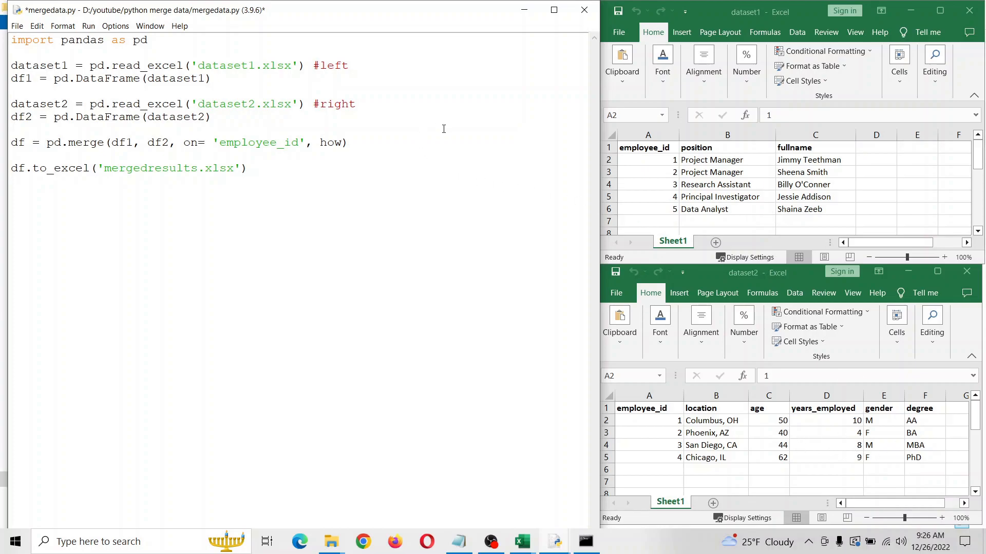
text(=')
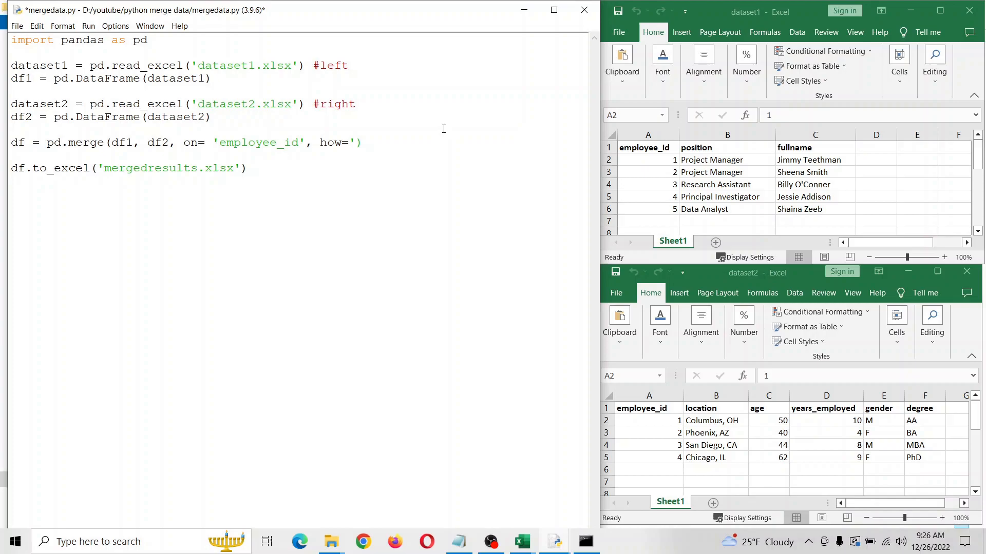
text(left)
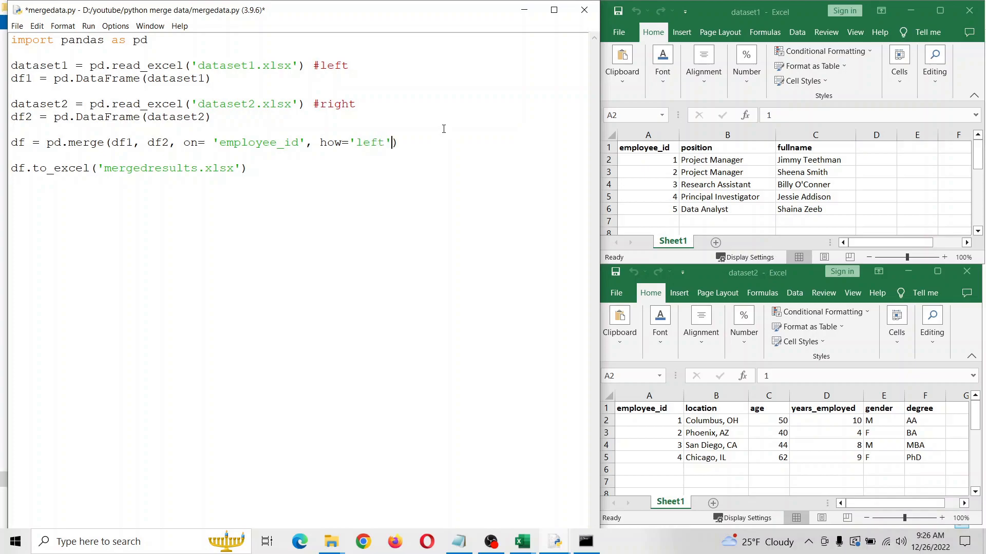
mouse_move(521, 541)
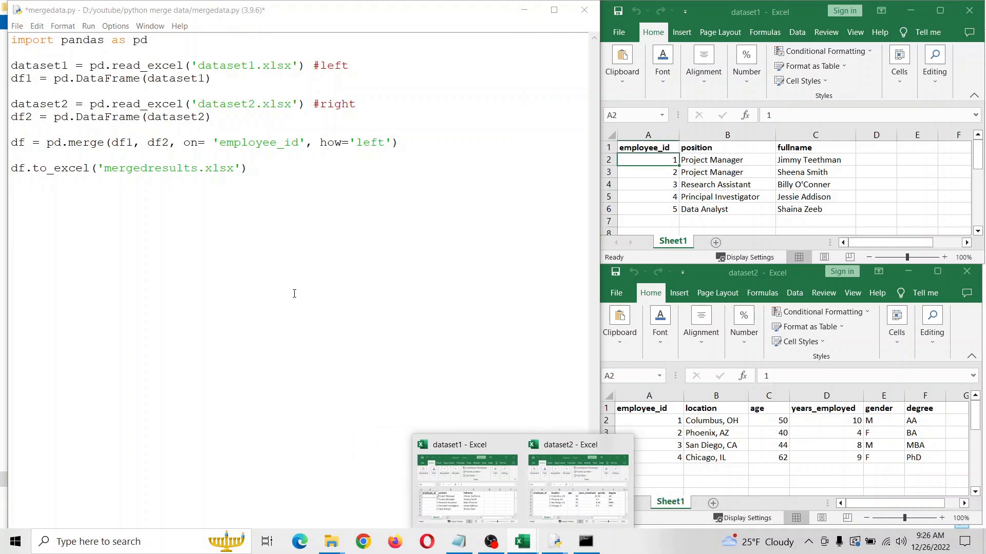
click(88, 26)
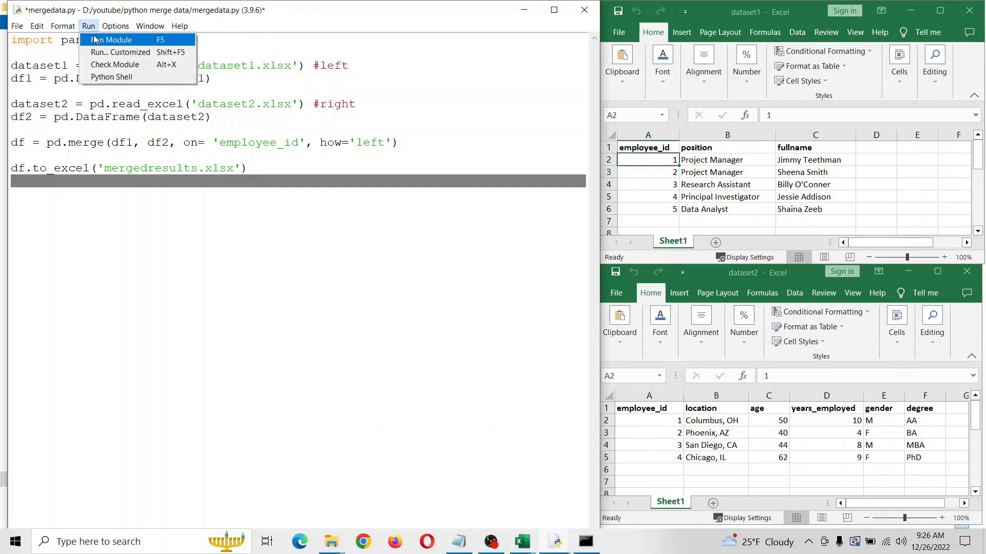
Run the left-join mergedata.py with Run Module
click(111, 39)
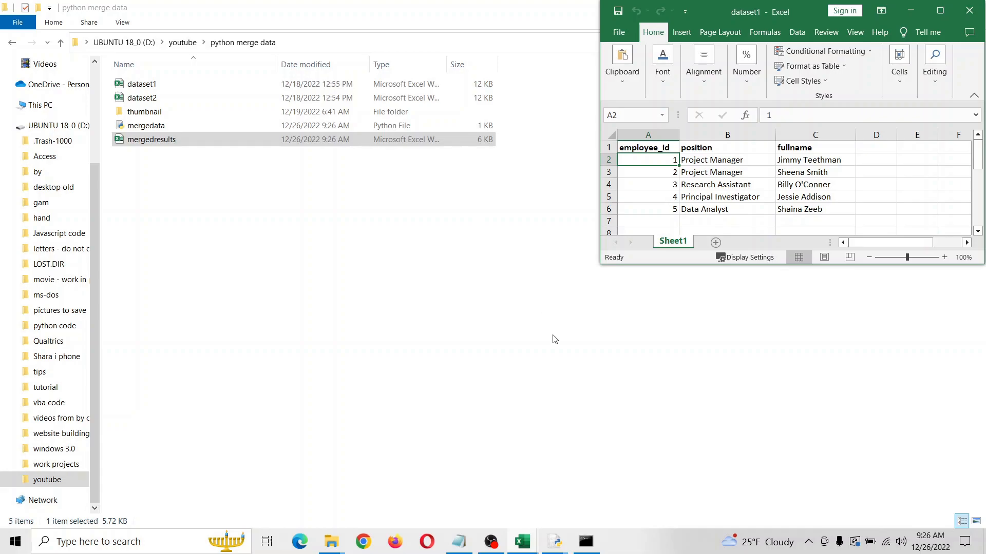
Compare the left-join mergedresults rows for all five dataset1 employees against both datasets, then close it
double_click(151, 140)
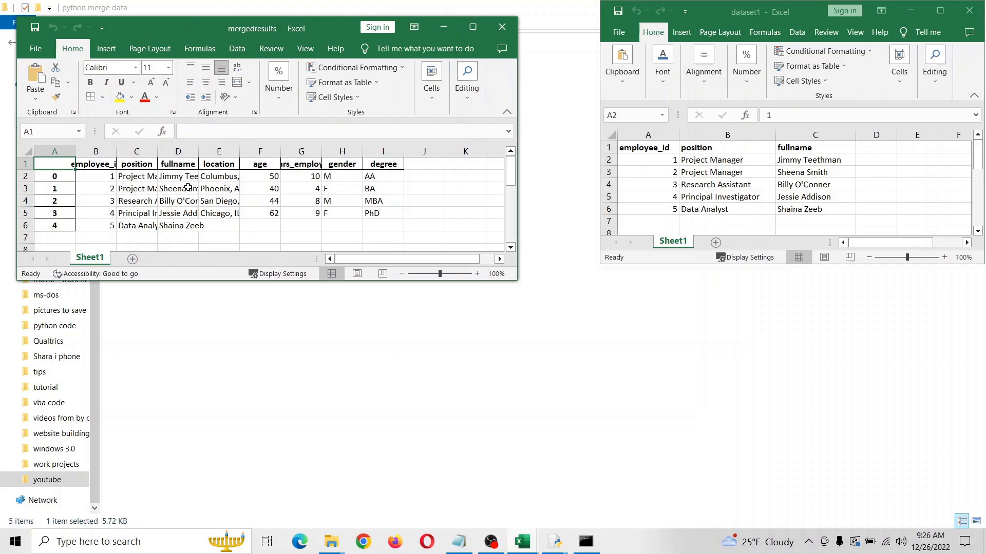
drag(95, 176, 302, 201)
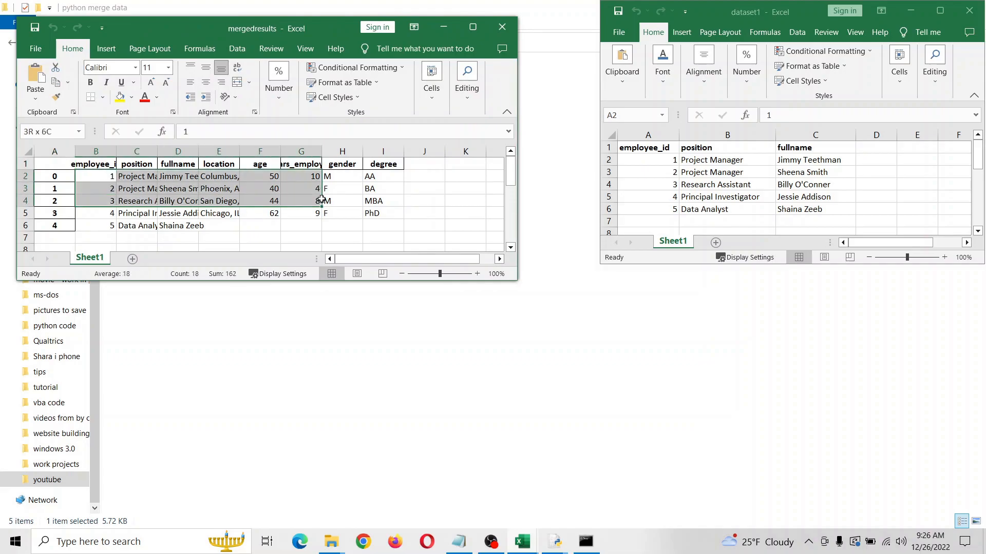
drag(96, 176, 383, 212)
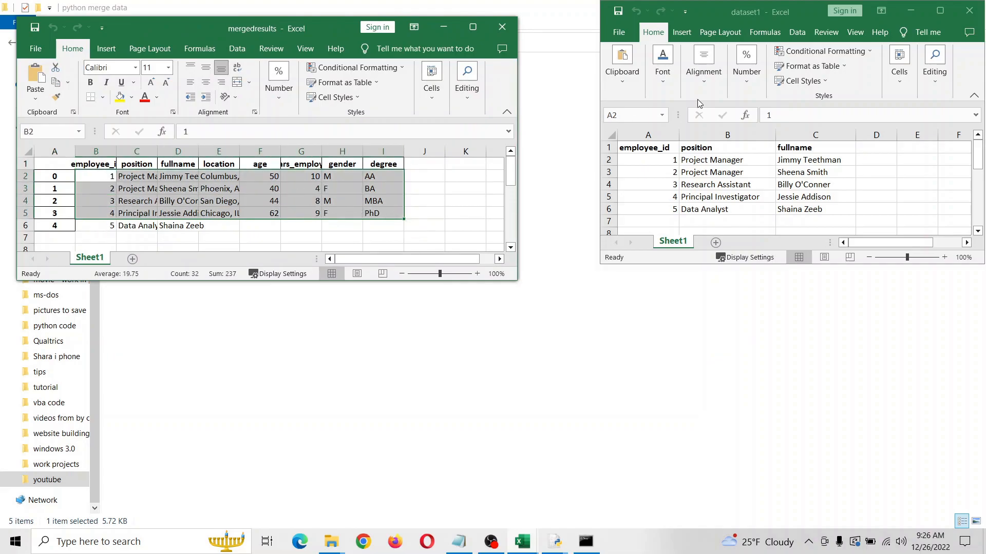
click(647, 160)
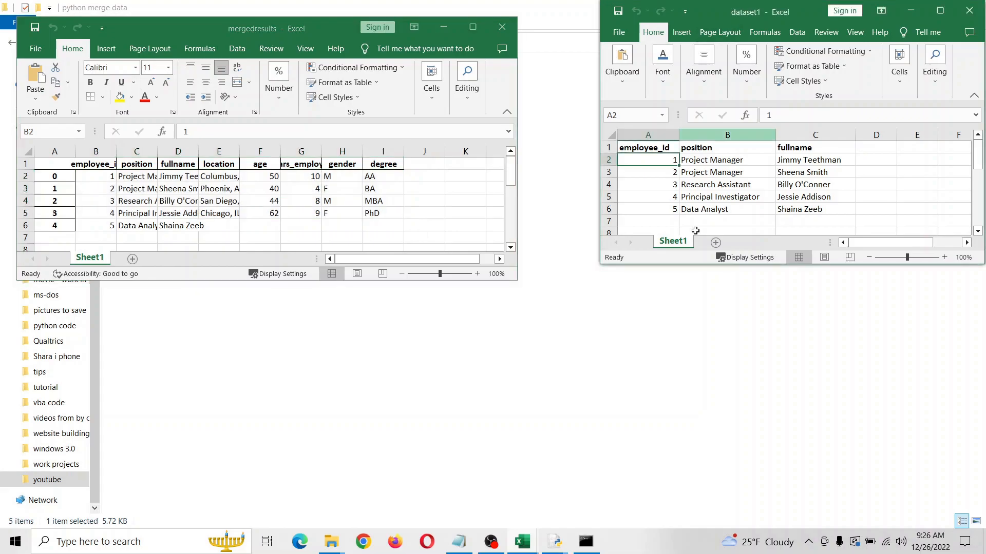
mouse_move(522, 542)
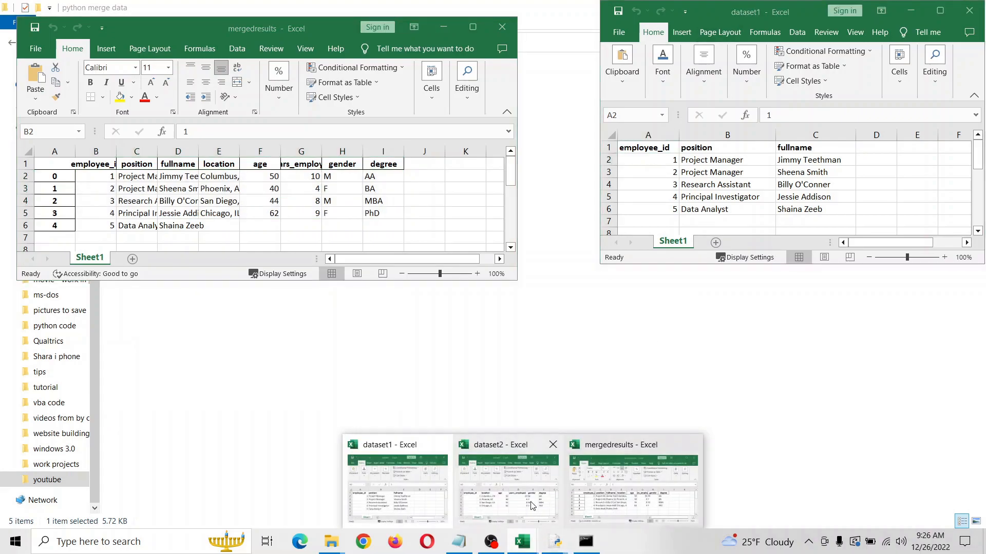
click(506, 490)
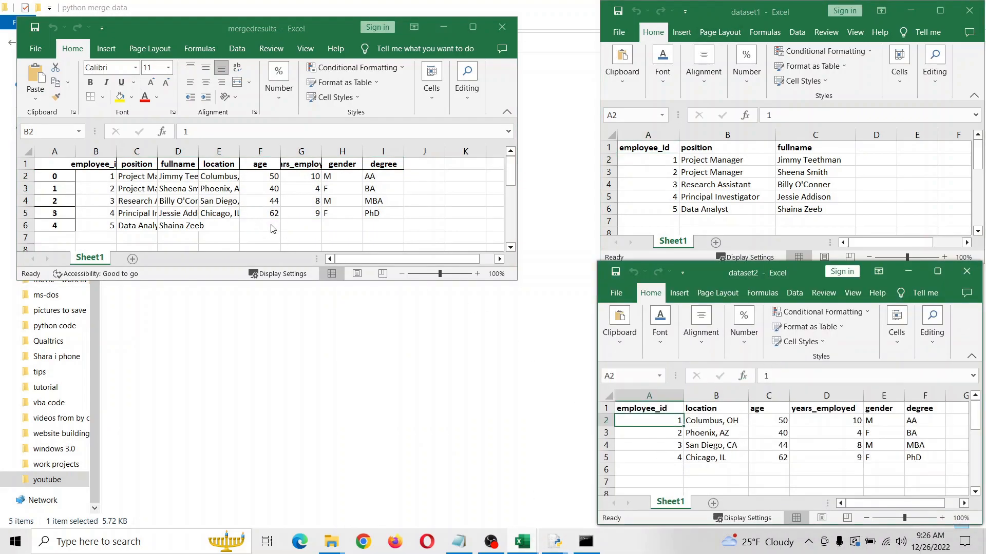
mouse_move(470, 42)
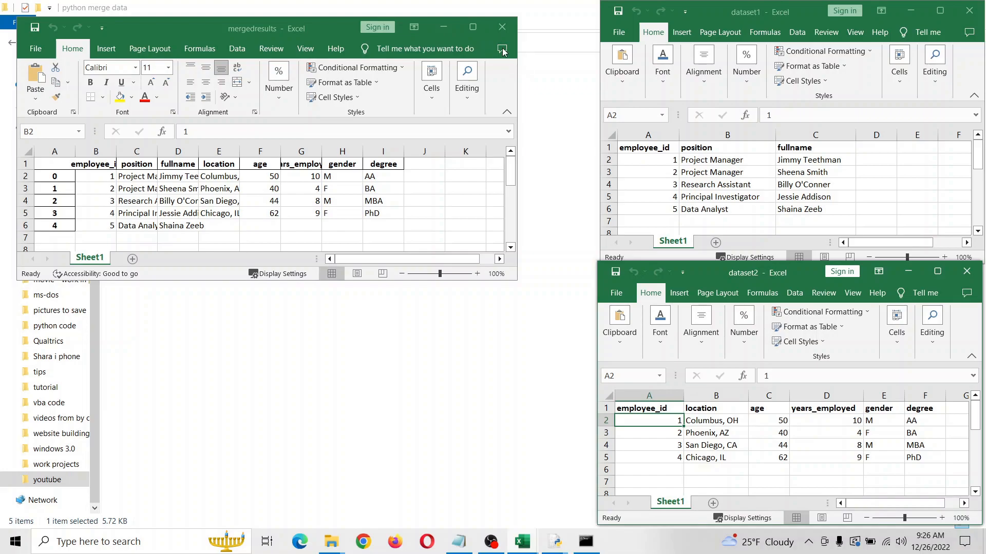
click(502, 27)
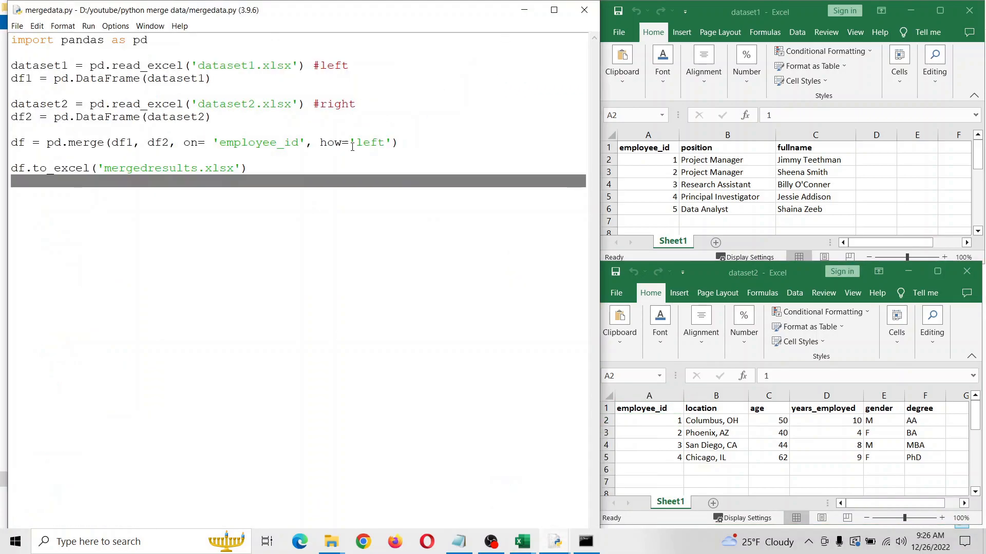
Change the merge to how='right', then save and rerun the script to regenerate mergedresults
text(ri)
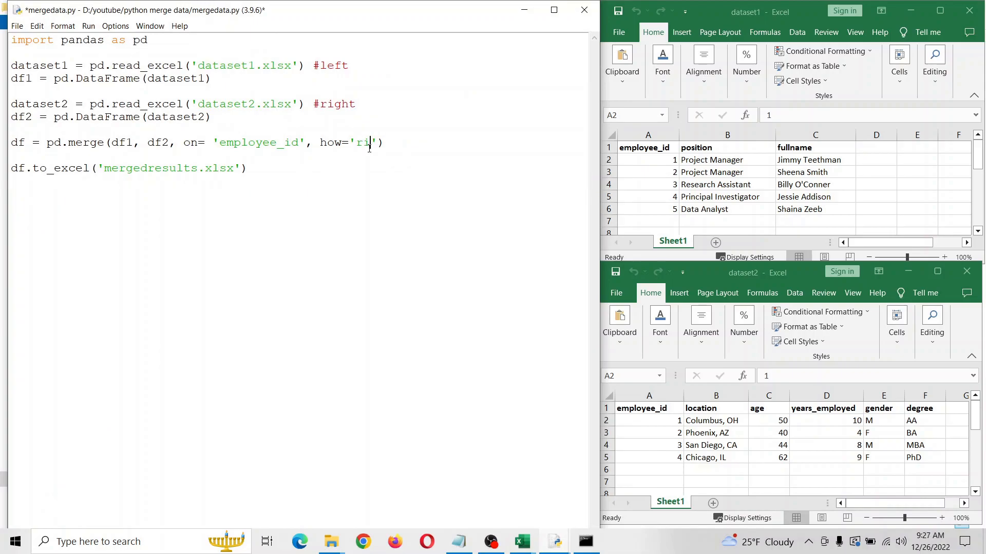
text(ght)
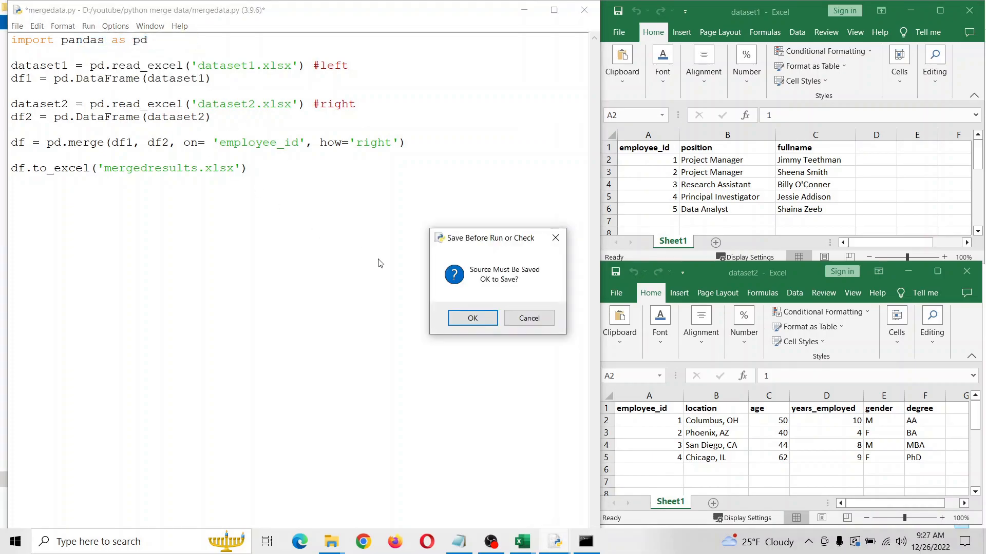
click(472, 319)
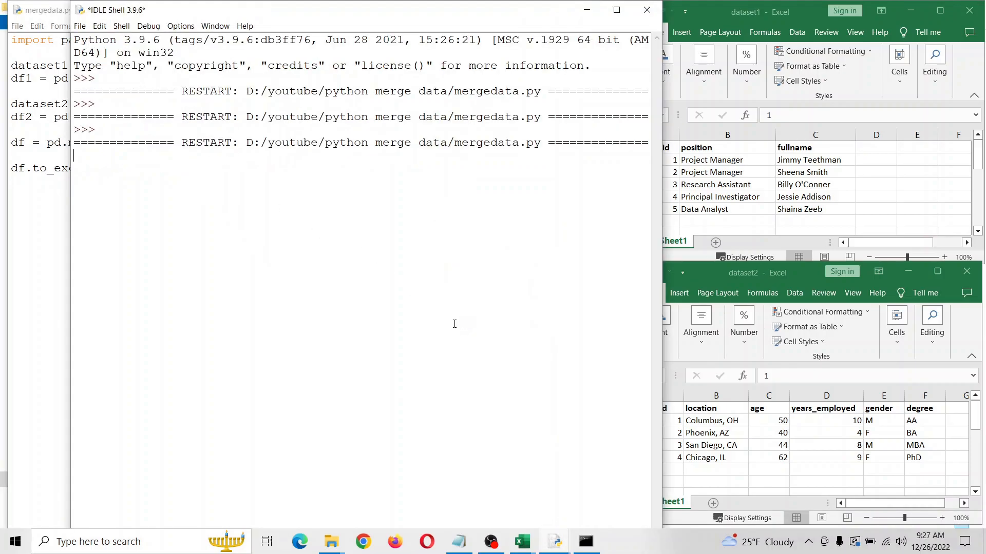
mouse_move(332, 541)
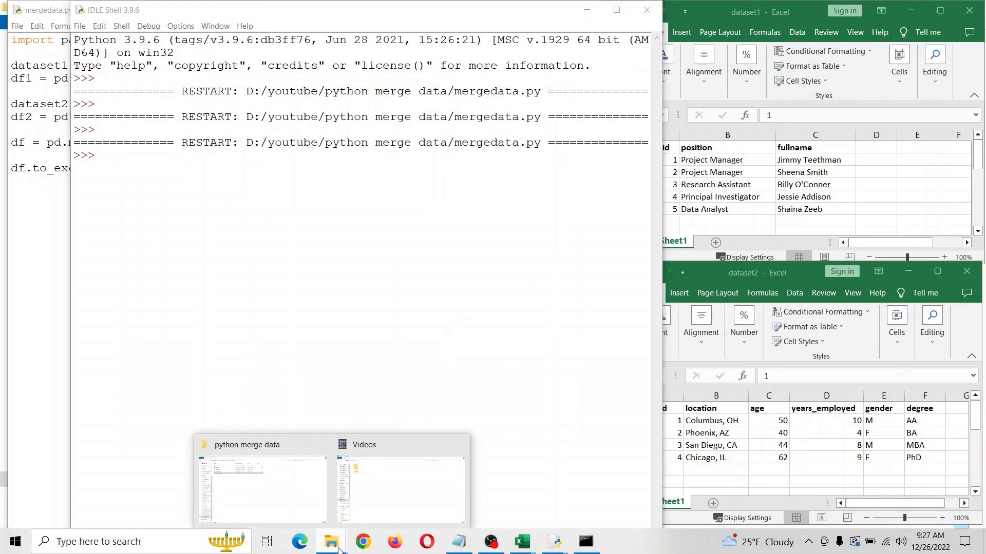
click(261, 487)
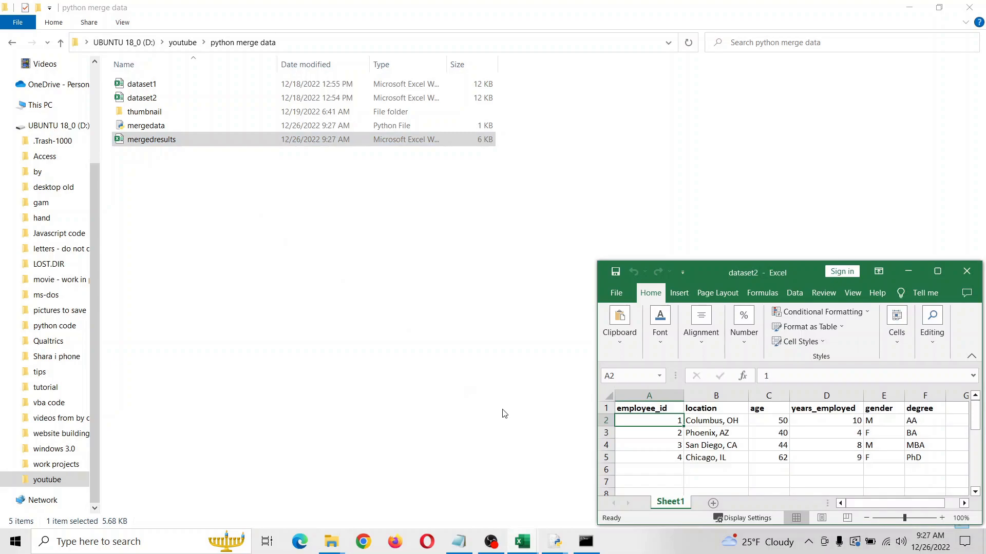
Open the regenerated mergedresults and compare its four right-join employees with dataset2
double_click(151, 139)
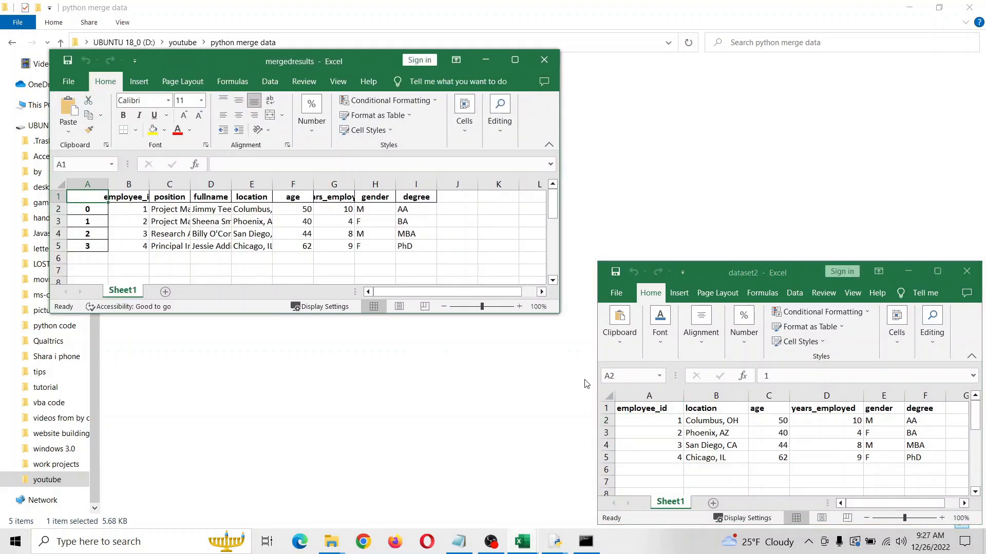
mouse_move(522, 542)
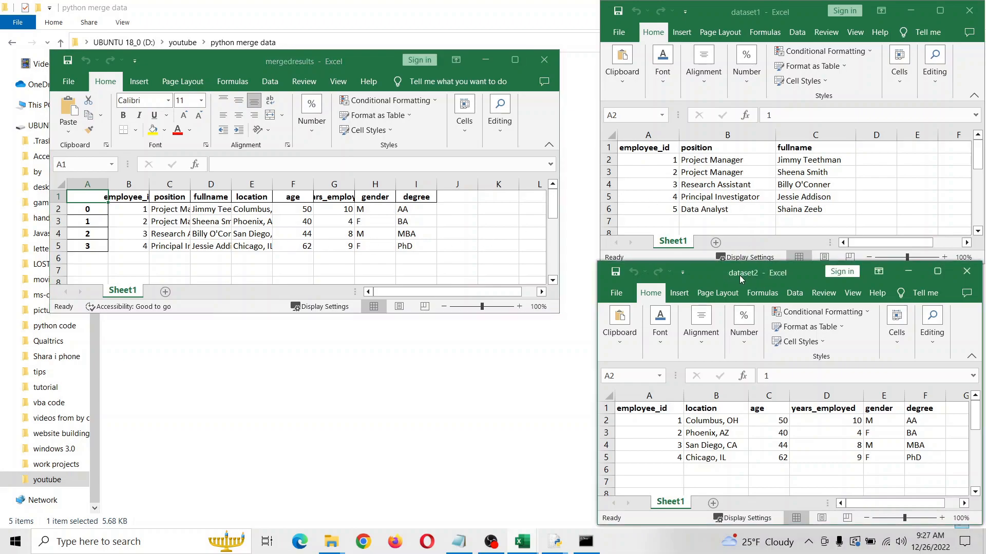
click(647, 420)
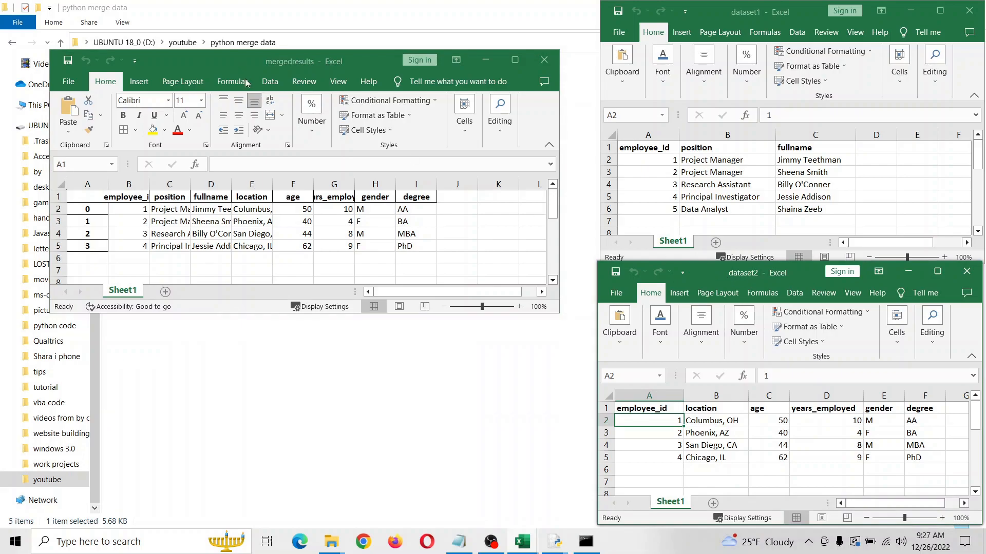
mouse_move(248, 64)
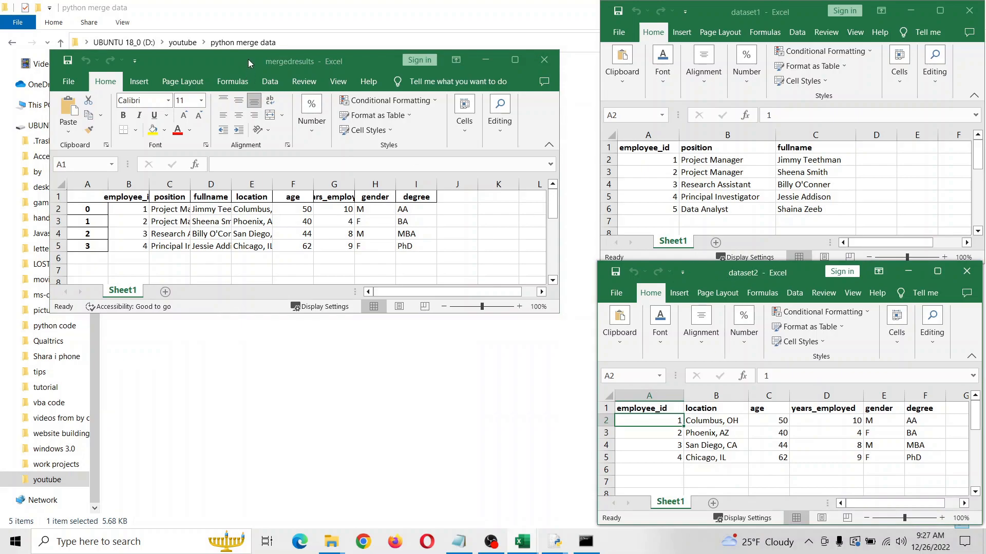